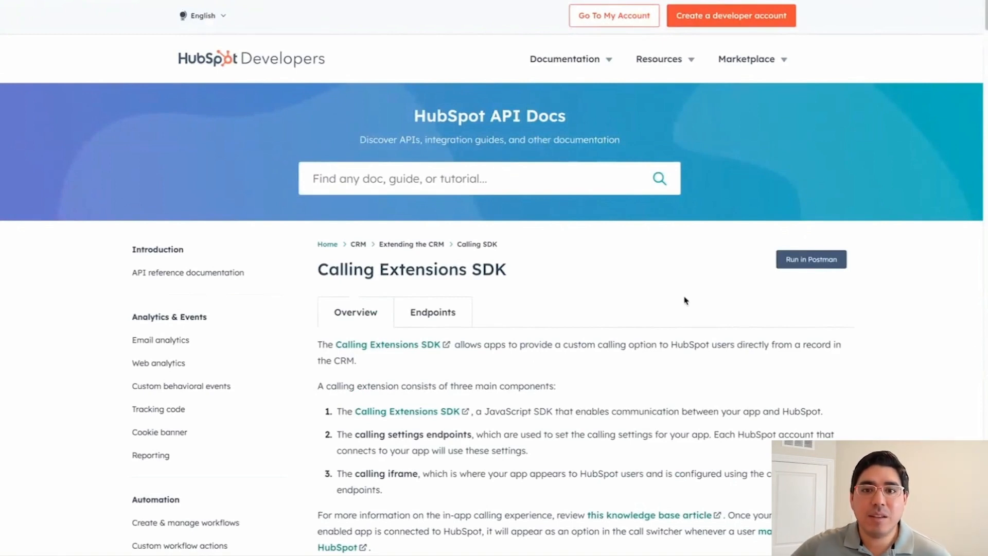
pyautogui.moveTo(687, 311)
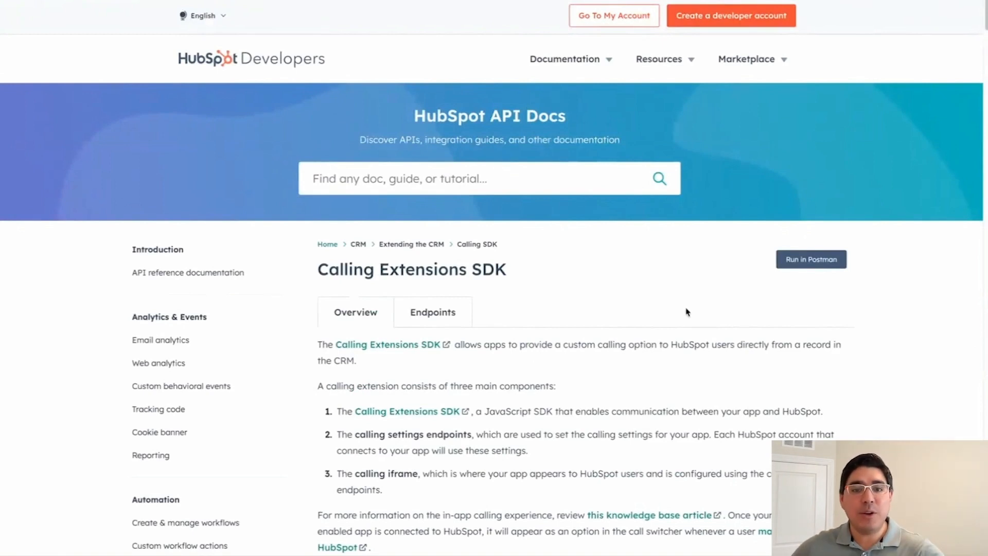
# Step: Scroll through the React TypeScript demo and open its package.json
pyautogui.scroll(-3)
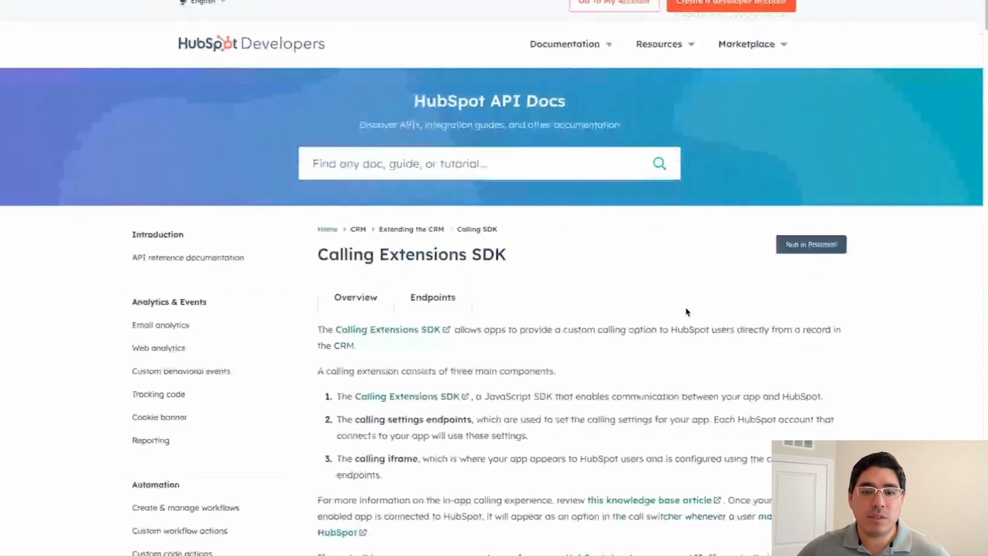
pyautogui.scroll(-3)
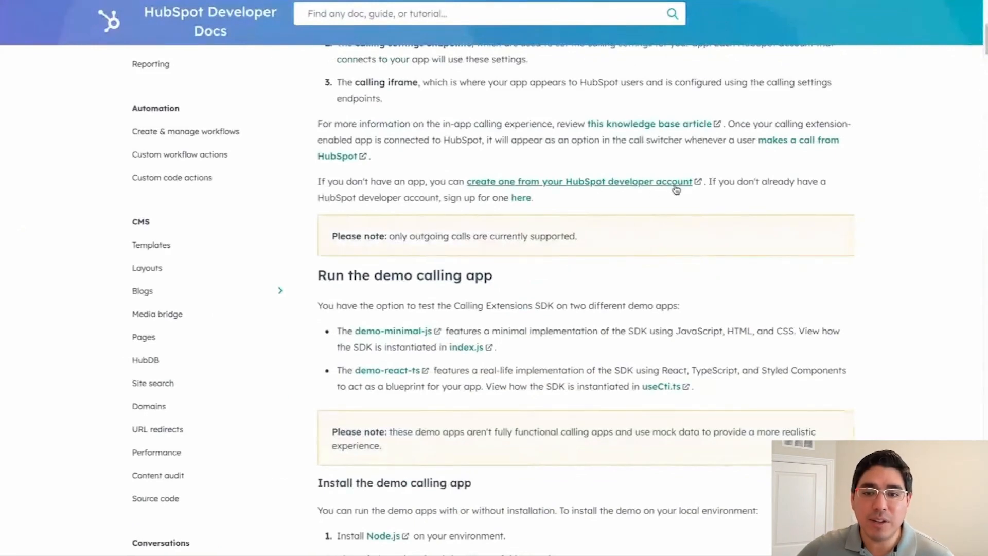
pyautogui.moveTo(676, 188)
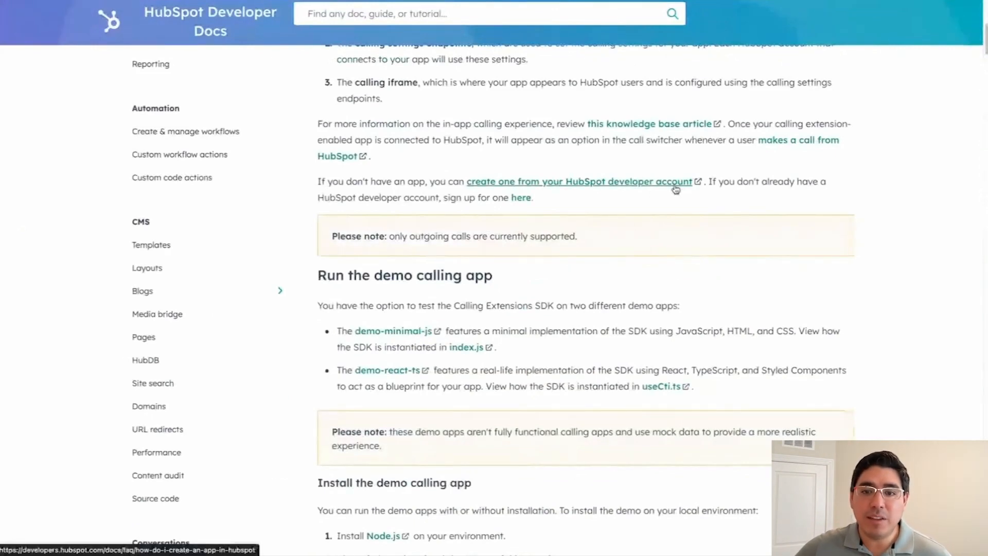
pyautogui.scroll(-3)
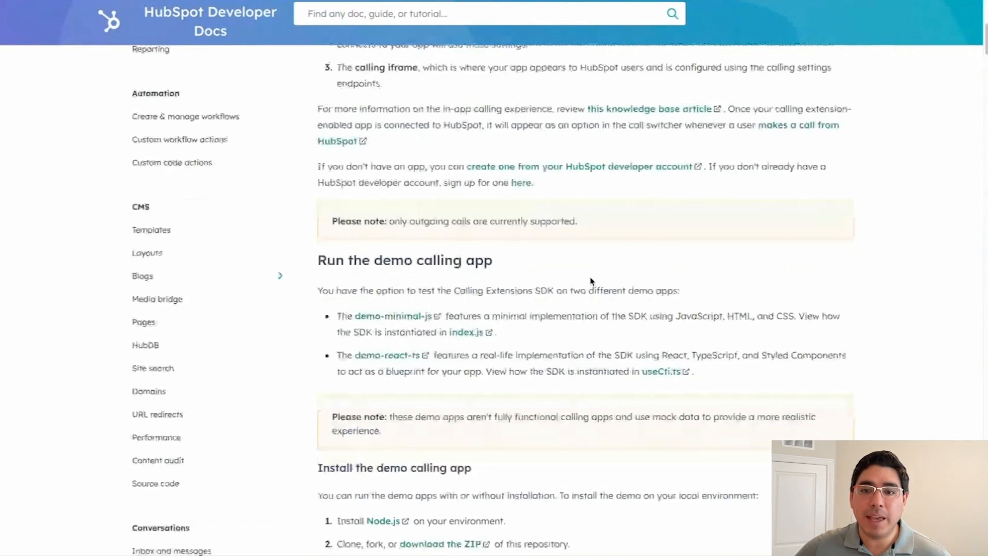
pyautogui.scroll(-3)
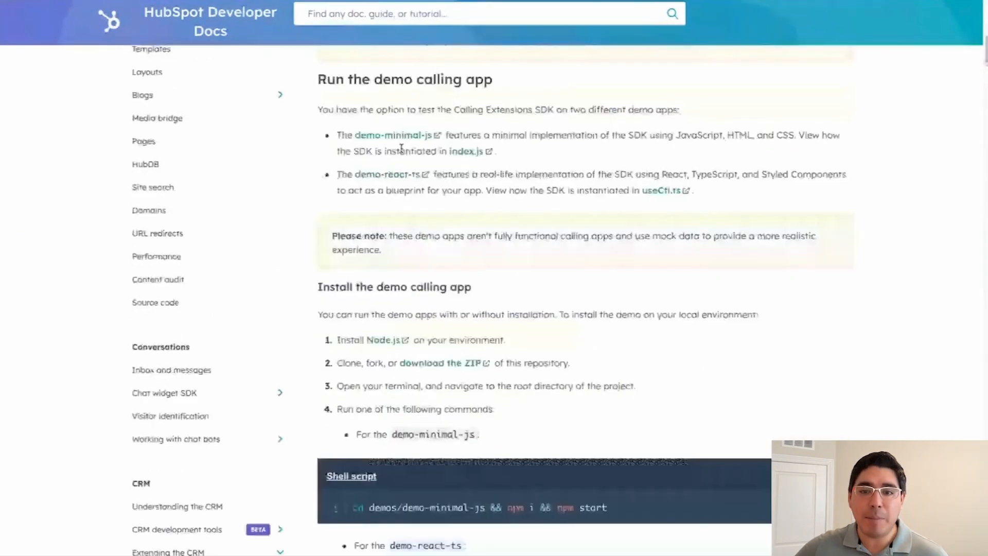
pyautogui.scroll(-3)
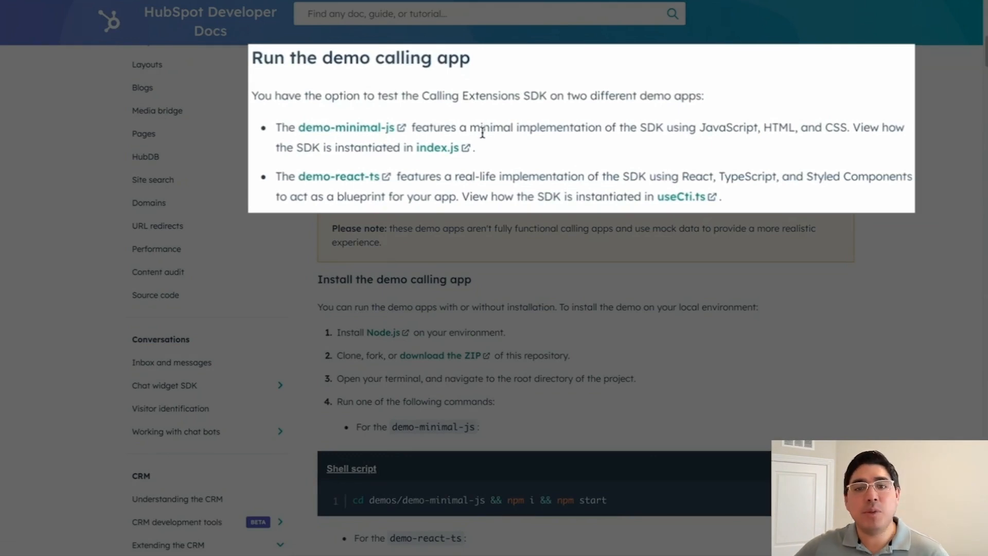
pyautogui.moveTo(531, 163)
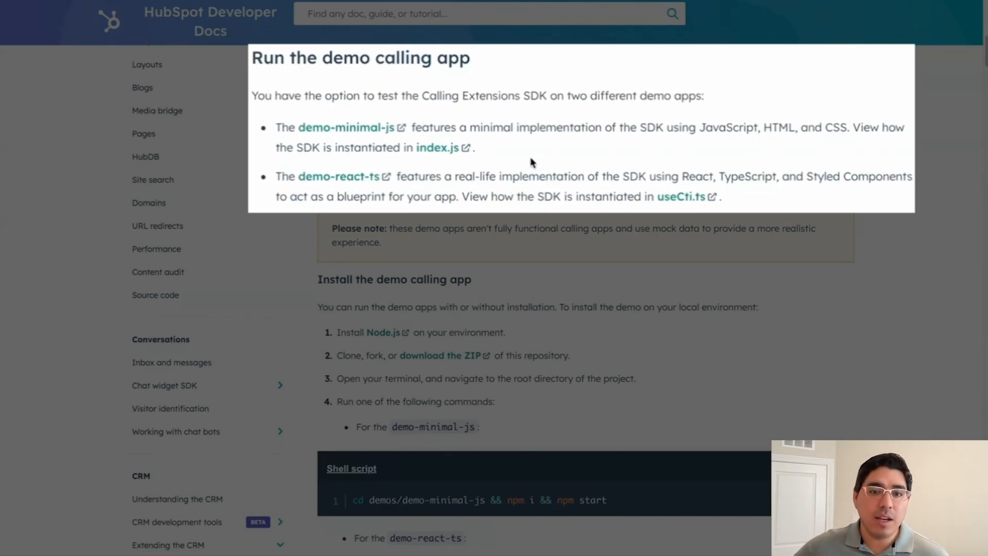
pyautogui.moveTo(373, 190)
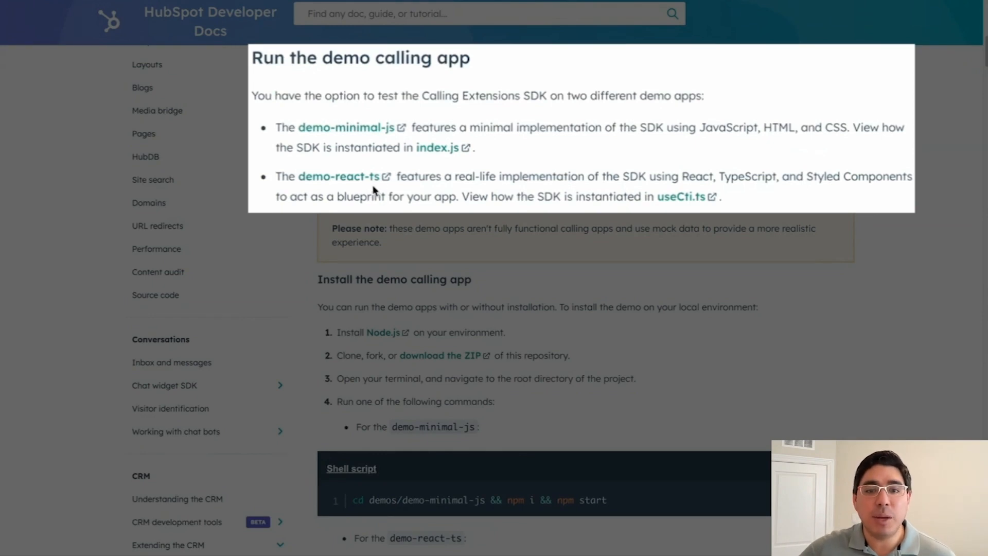
pyautogui.moveTo(534, 166)
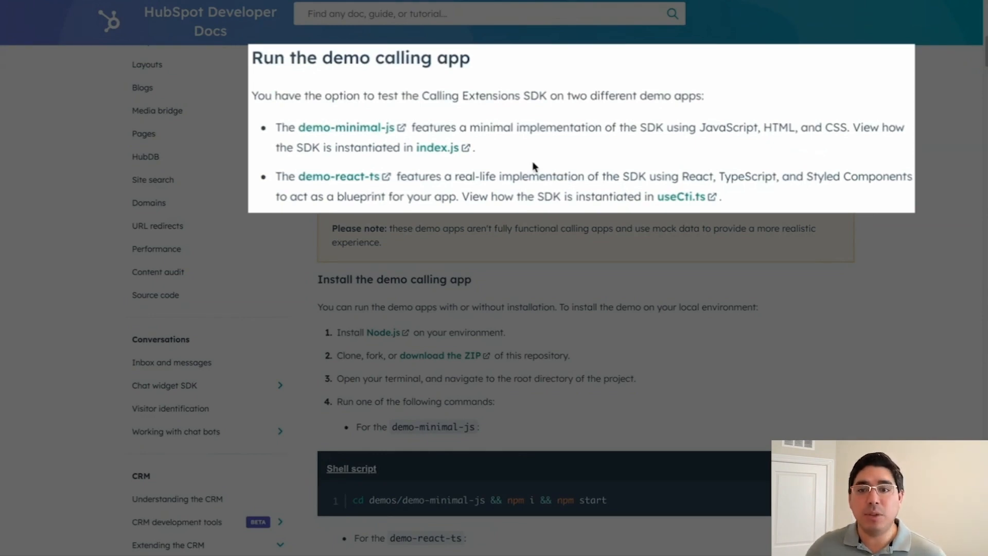
pyautogui.moveTo(561, 157)
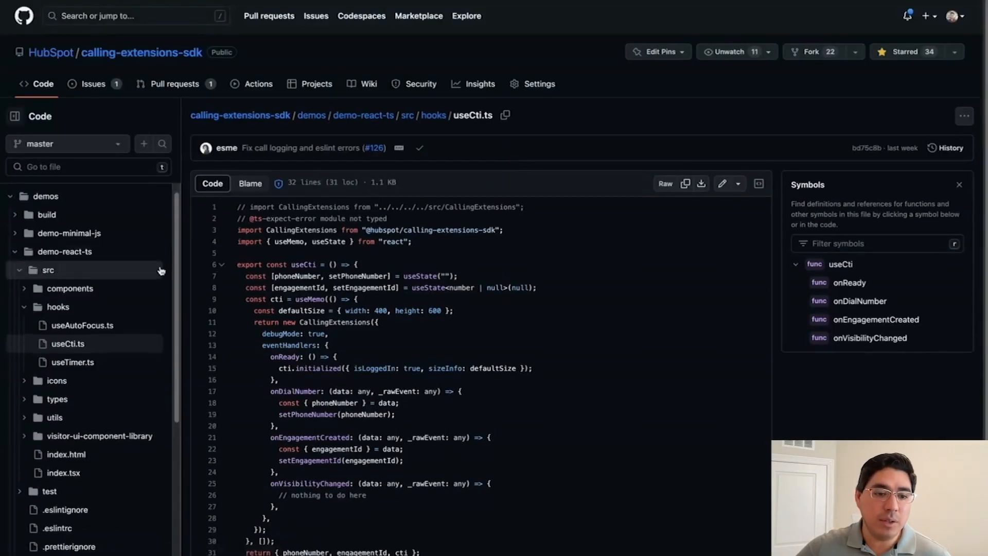
pyautogui.scroll(-3)
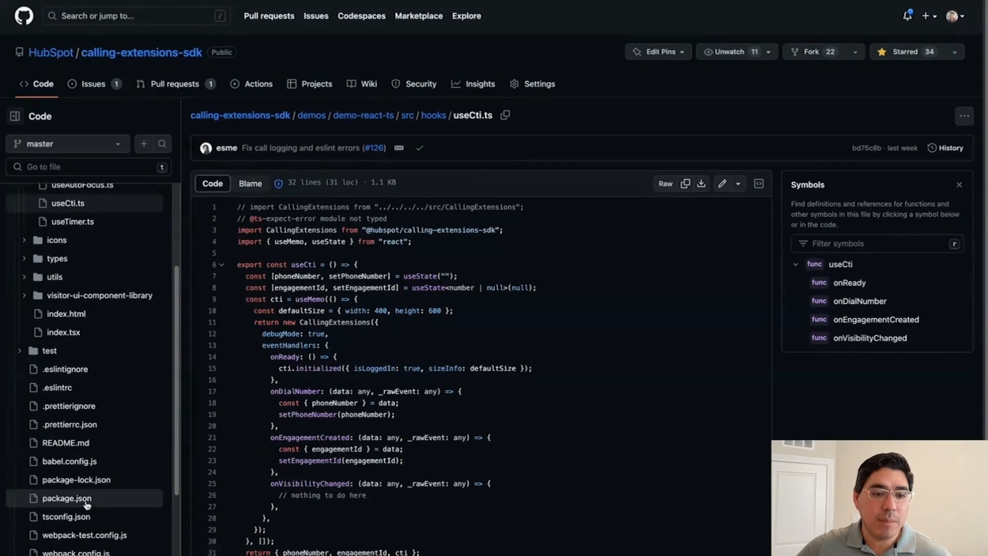
pyautogui.click(67, 498)
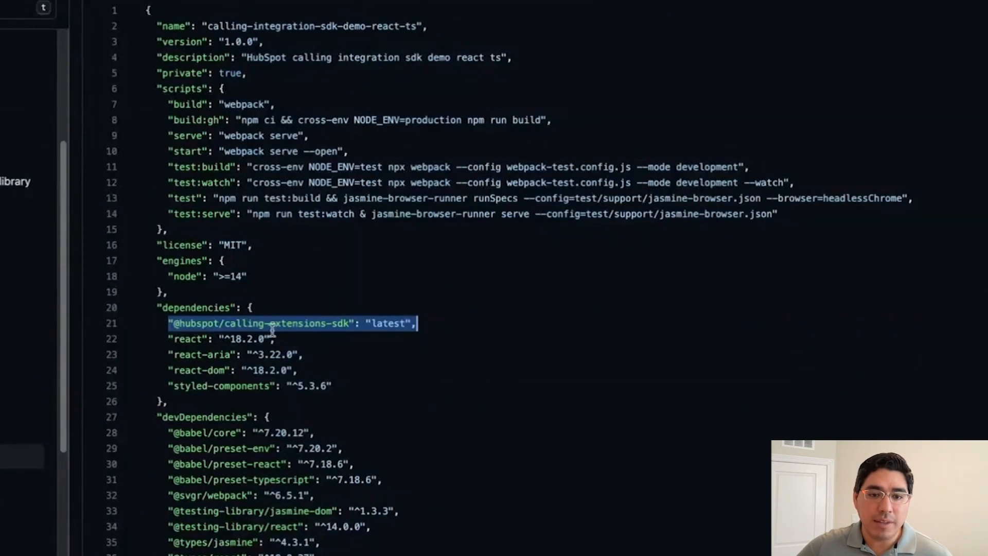
pyautogui.moveTo(428, 342)
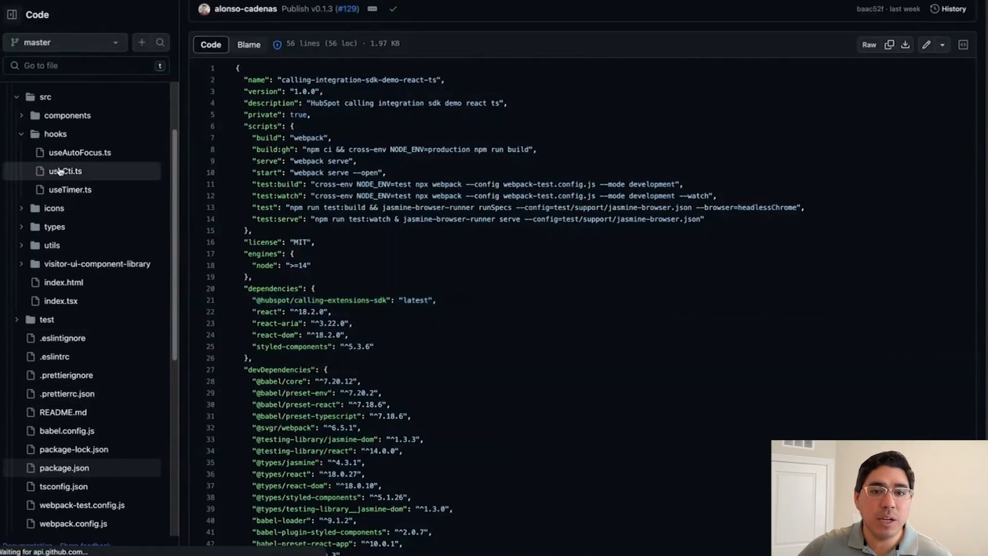
# Step: Return to src/hooks/useCti.ts and show all references to debugMode
pyautogui.click(65, 171)
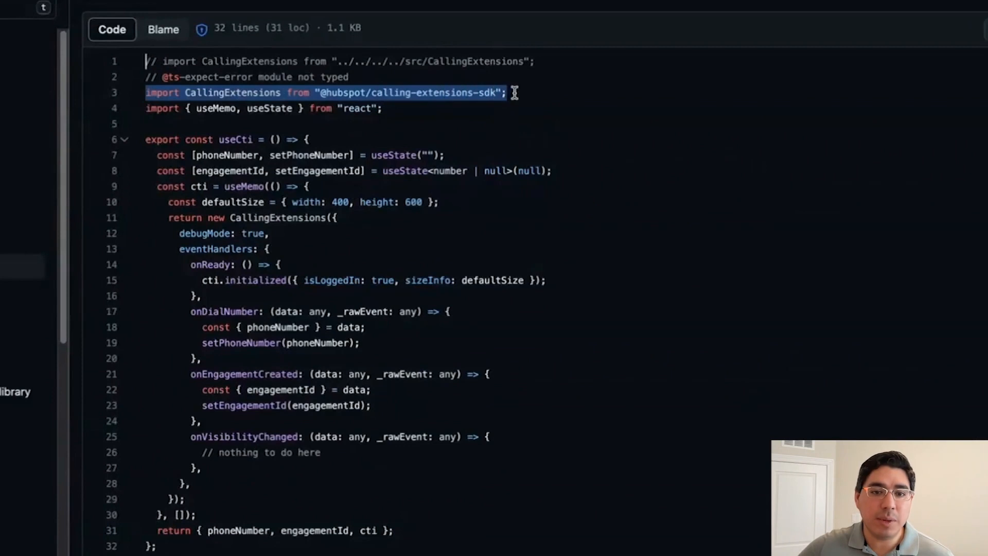
pyautogui.moveTo(195, 217)
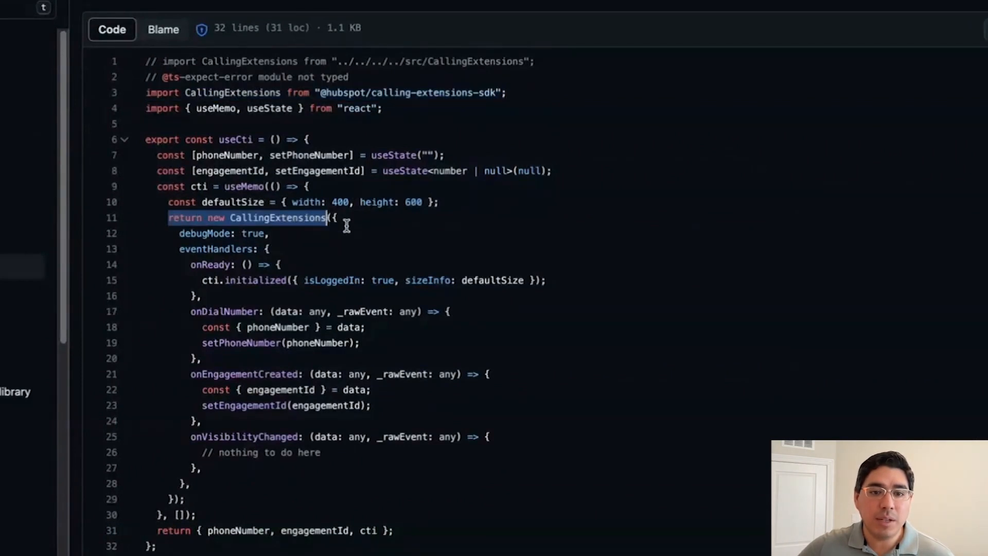
pyautogui.moveTo(360, 248)
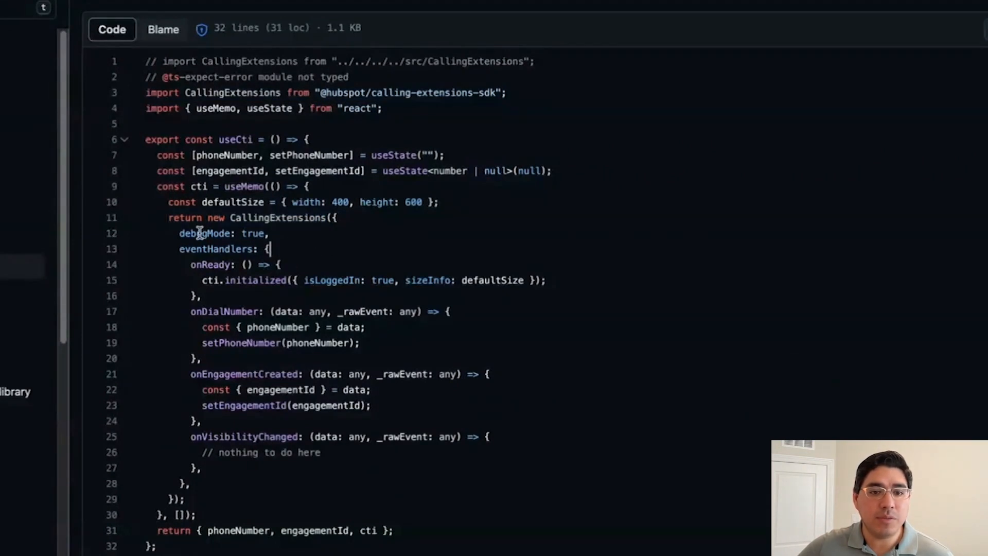
pyautogui.click(203, 232)
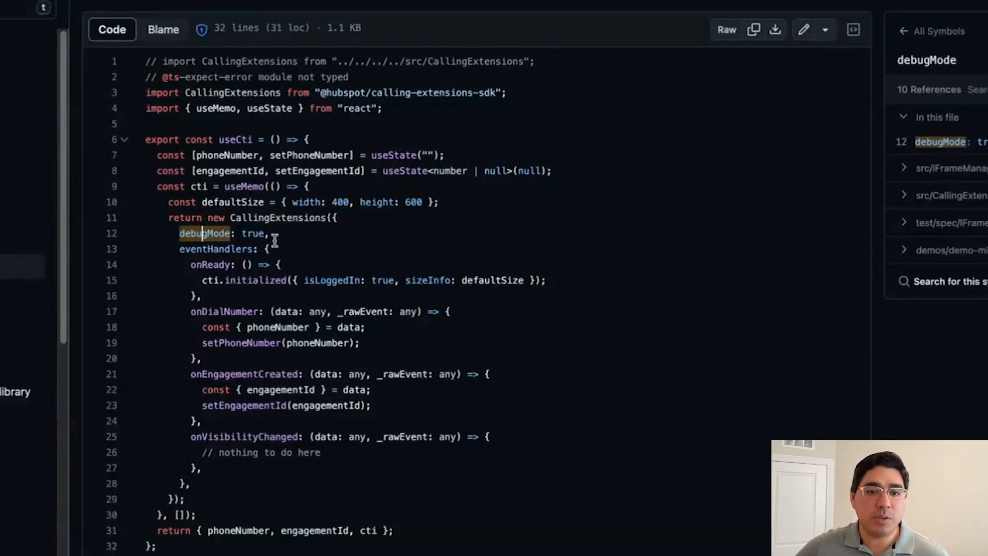
pyautogui.click(216, 248)
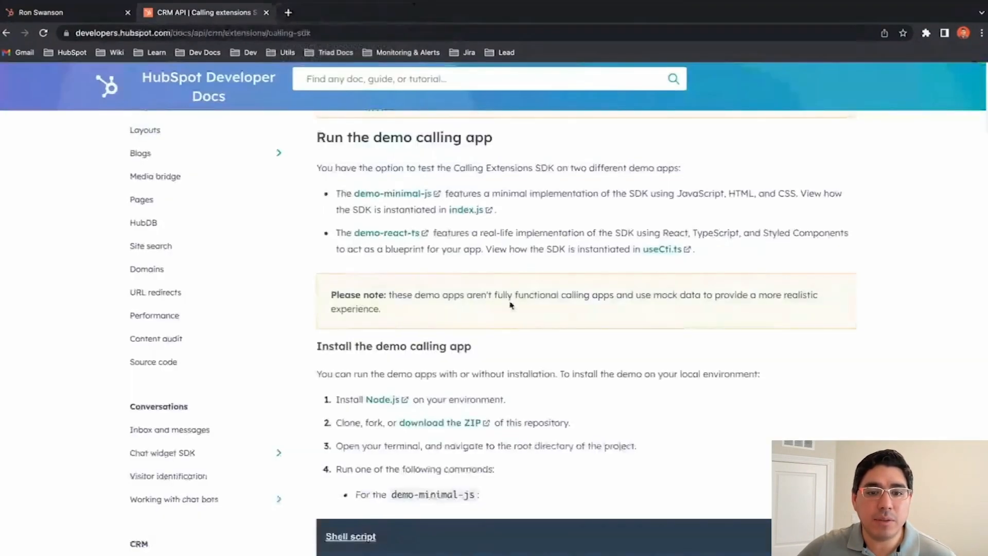
pyautogui.scroll(-3)
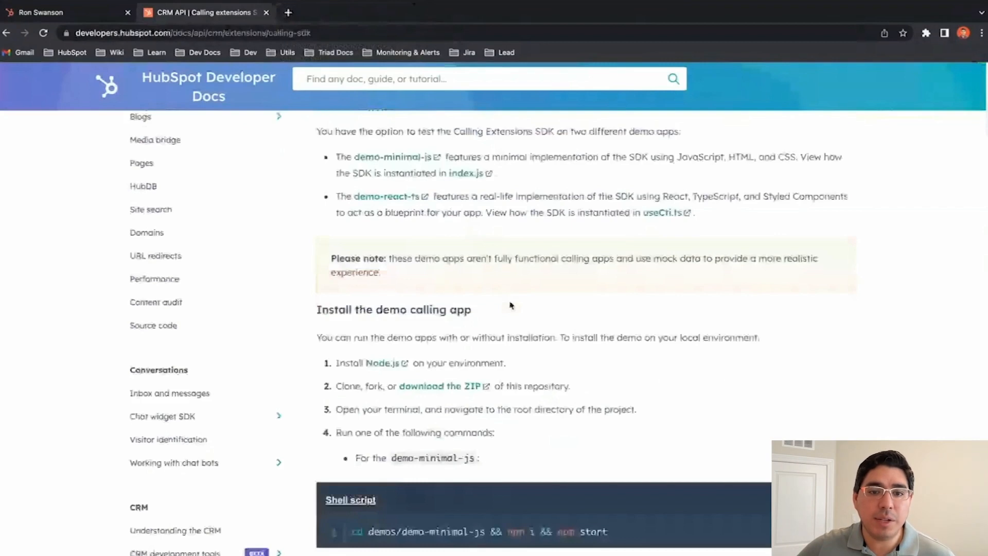
pyautogui.scroll(-3)
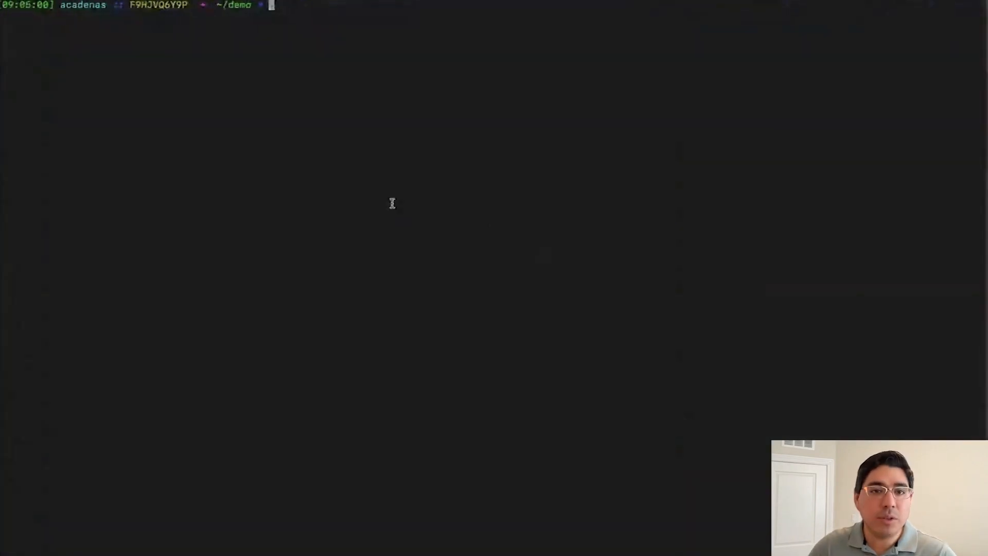
# Step: Check the installed Node.js version with node -v (v18.16.0)
pyautogui.write('node -v')
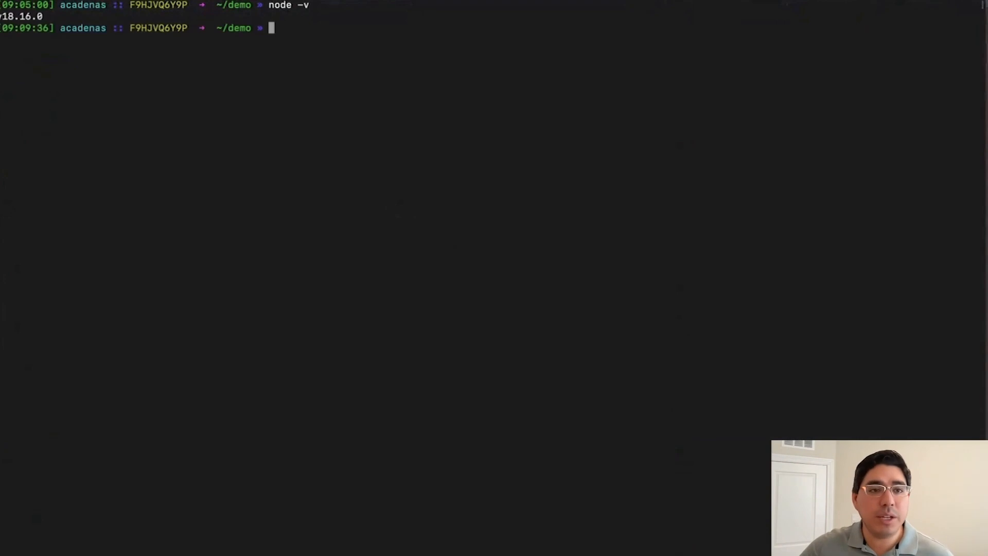
pyautogui.moveTo(461, 219)
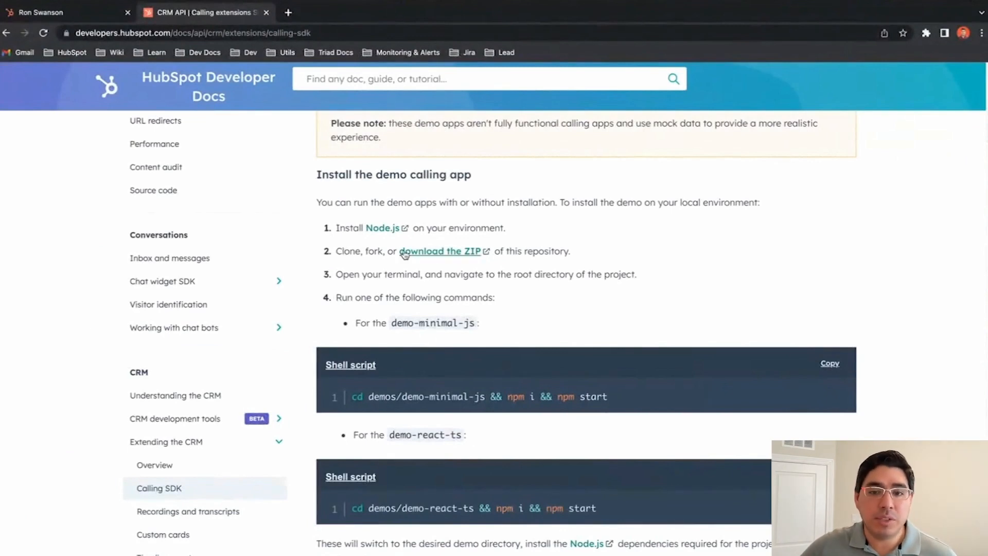
pyautogui.moveTo(471, 216)
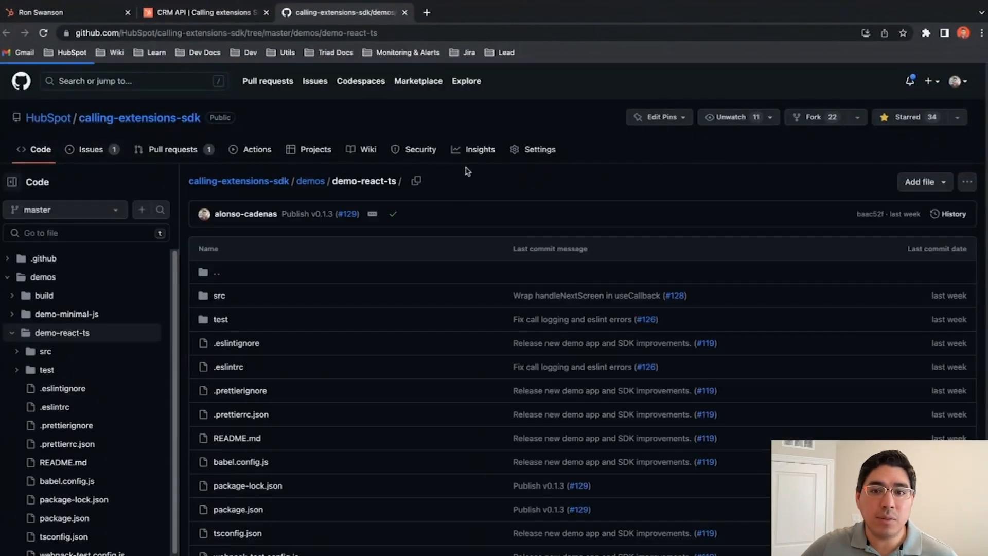
# Step: Follow the docs' link to HubSpot/calling-extensions-sdk at demos/demo-react-ts
pyautogui.click(627, 186)
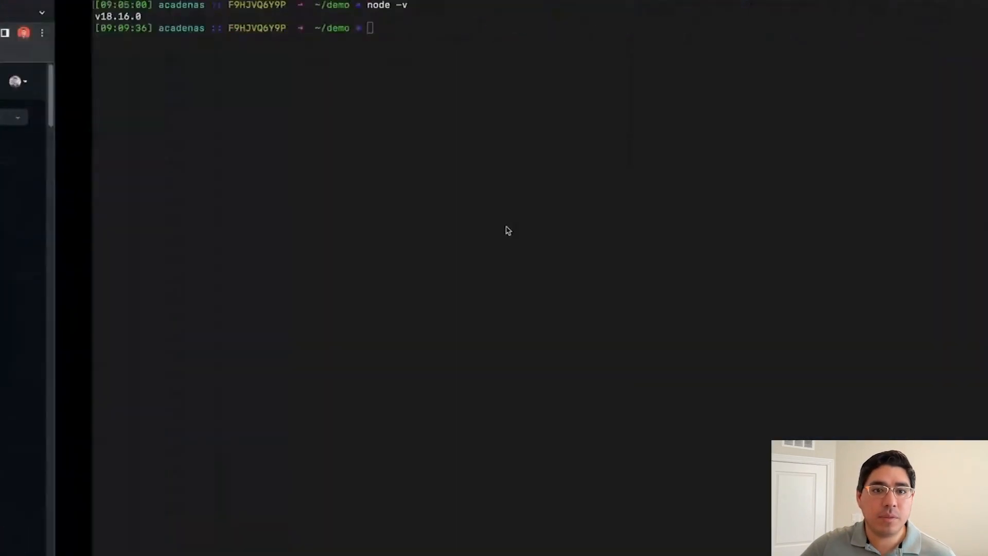
# Step: Git clone calling-extensions-sdk into ~/demo and begin changing into the new folder
pyautogui.write('git clone https://github.com/HubSpot/calling-extensions-sdk.git')
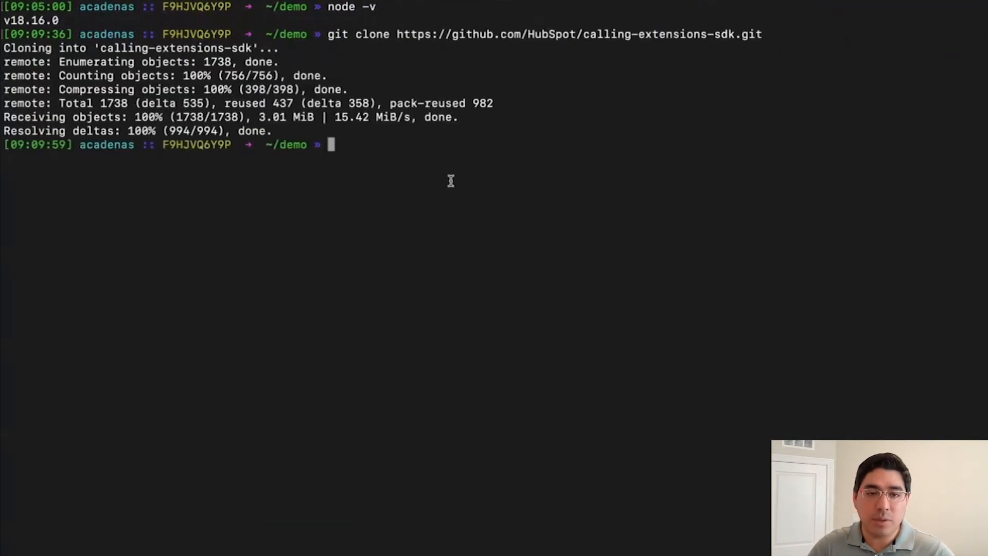
pyautogui.write('cd ca')
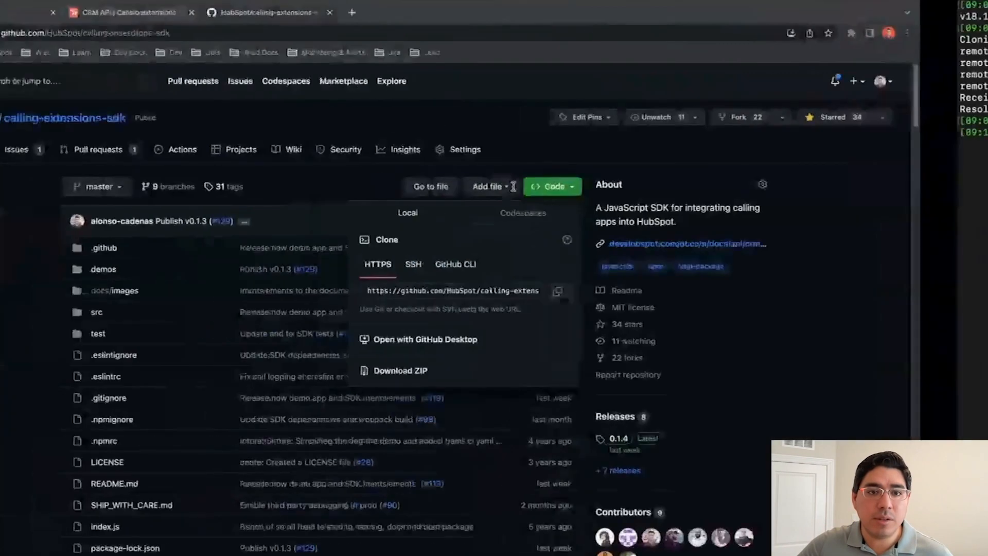
# Step: Close the GitHub tab and scroll the Calling SDK docs to 'Install the demo calling app'
pyautogui.click(306, 12)
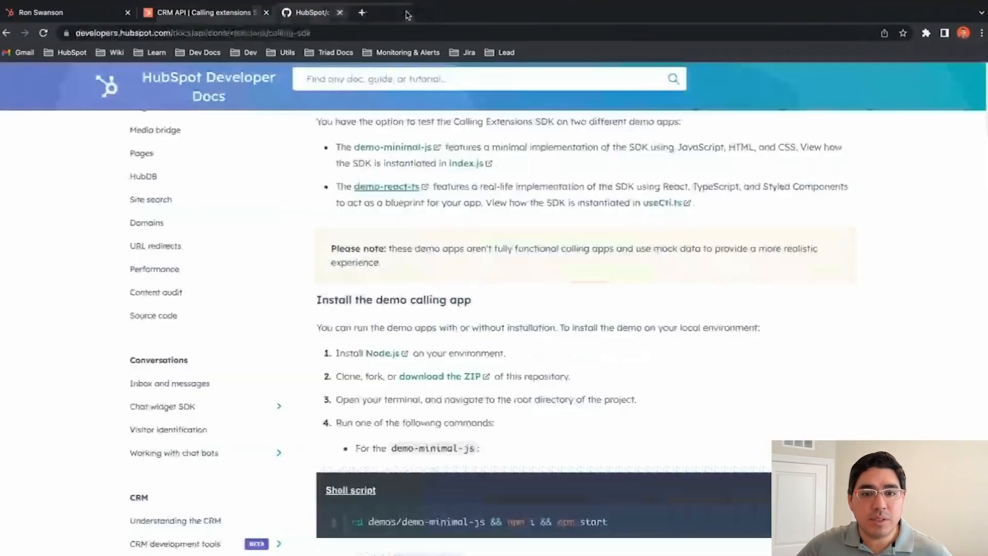
pyautogui.click(339, 12)
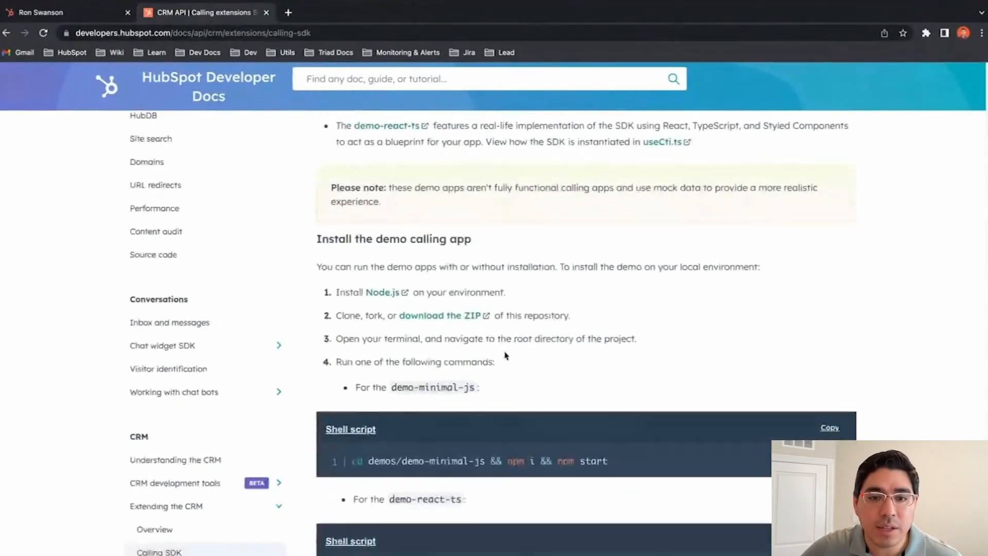
pyautogui.scroll(-3)
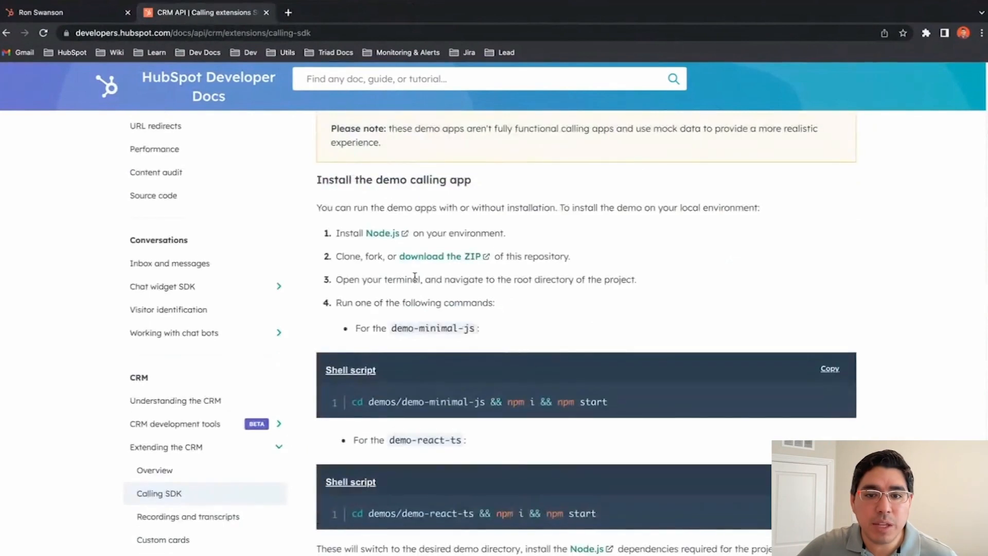
pyautogui.scroll(-3)
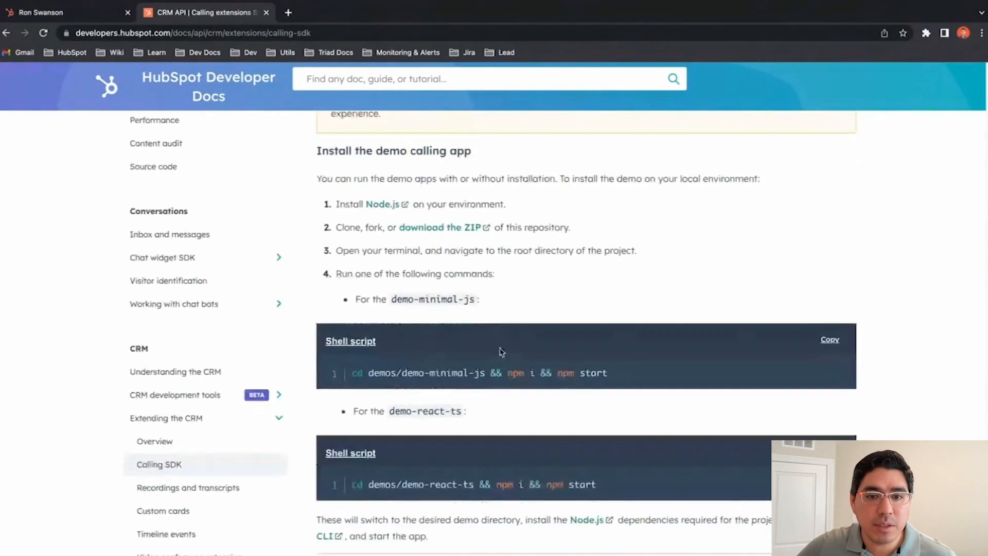
pyautogui.scroll(-3)
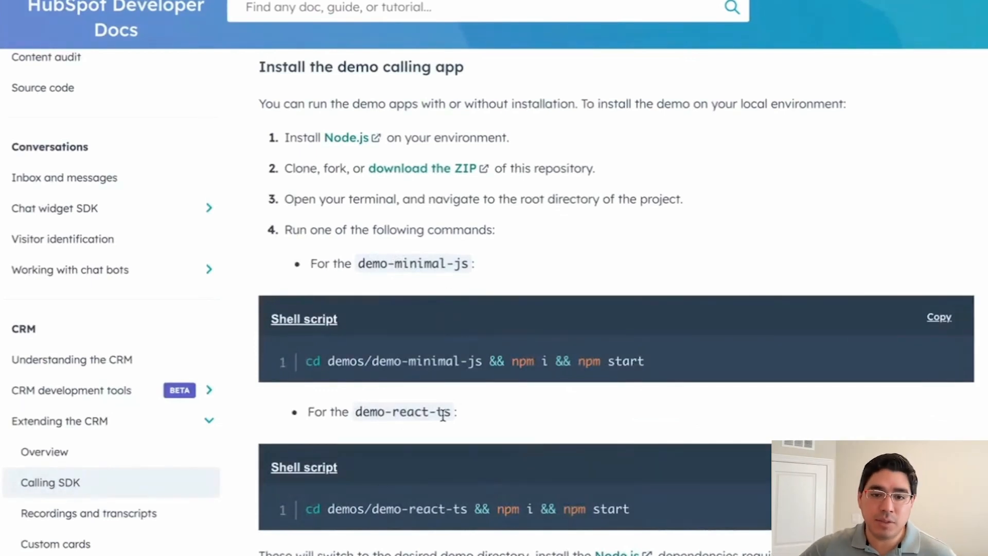
pyautogui.scroll(-3)
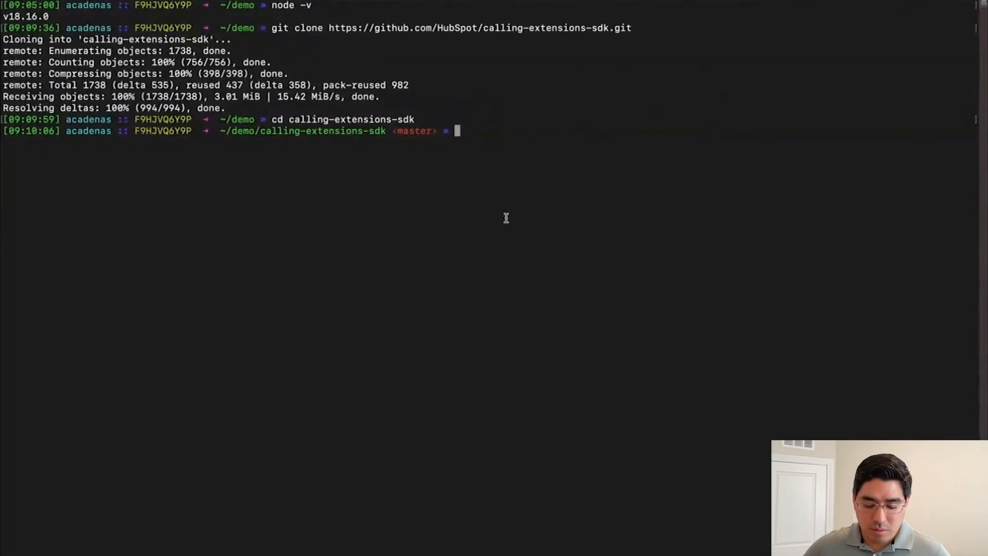
# Step: Install and start demo-react-ts with cd demos/demo-react-ts && npm i && npm start
pyautogui.write('cd demos/demo-react-ts && npm i && npm start')
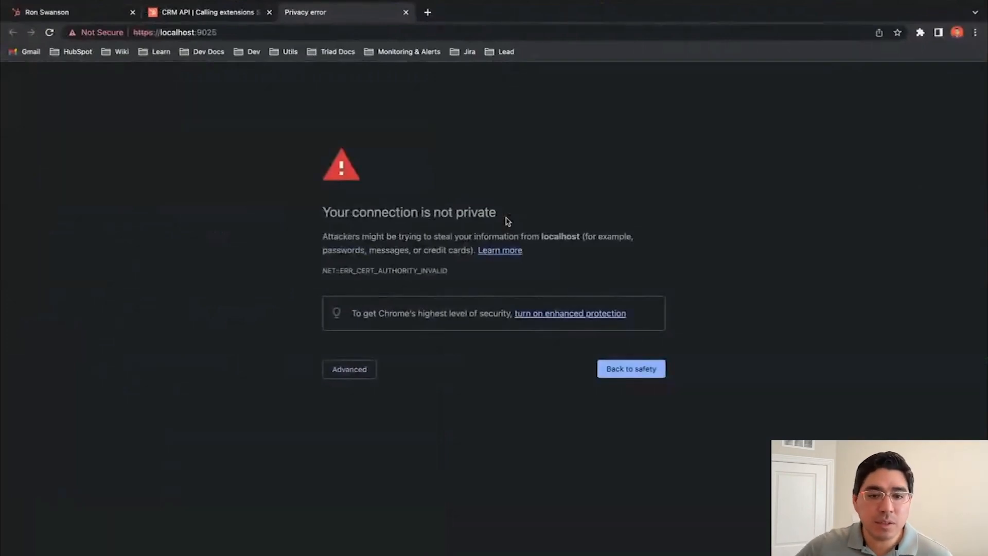
# Step: Proceed past the localhost:9025 certificate warning to the demo login page and open DevTools
pyautogui.click(349, 369)
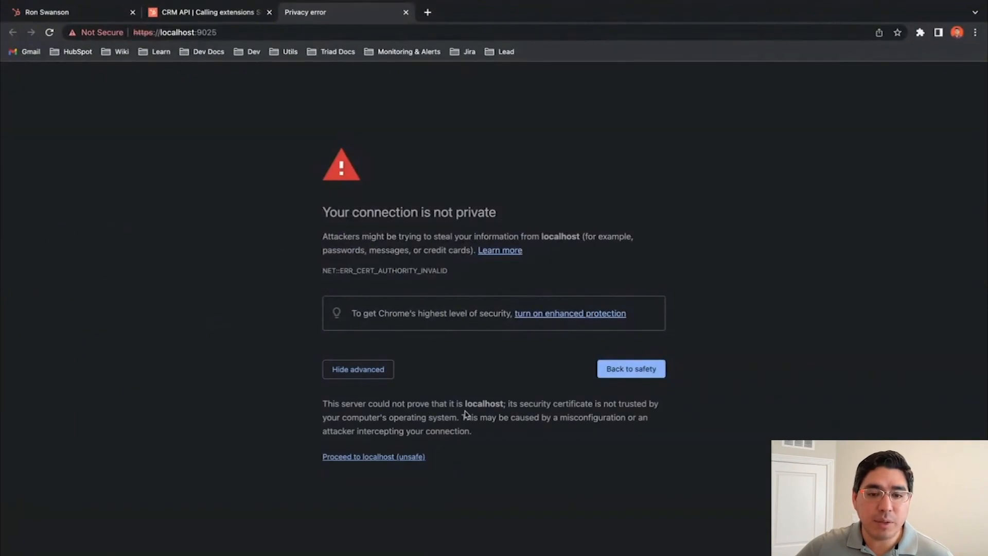
pyautogui.click(374, 456)
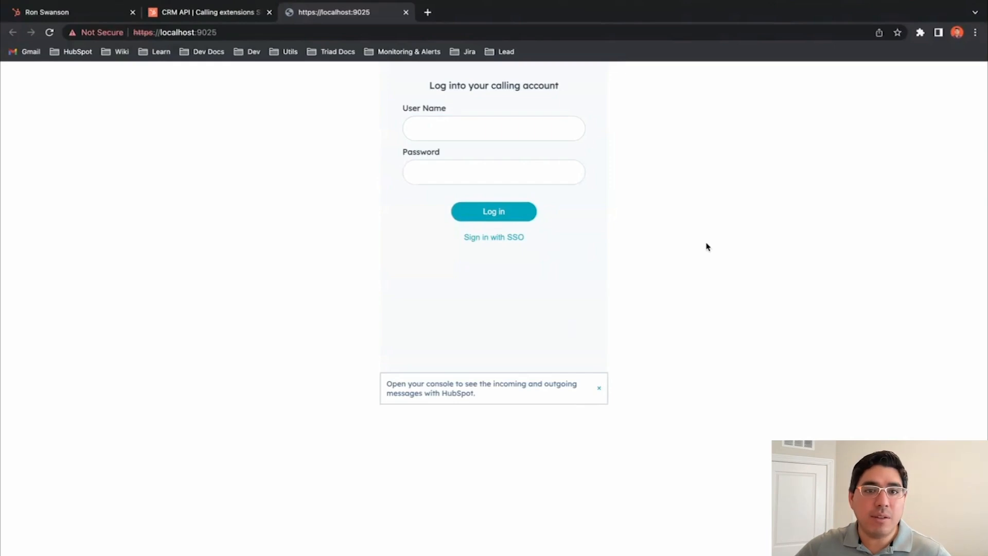
pyautogui.moveTo(698, 303)
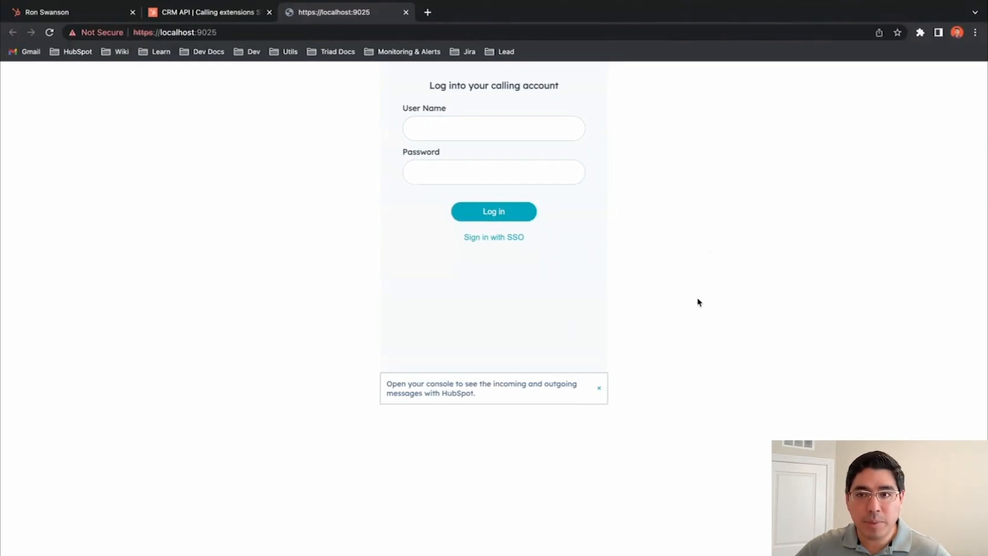
pyautogui.press('F12')
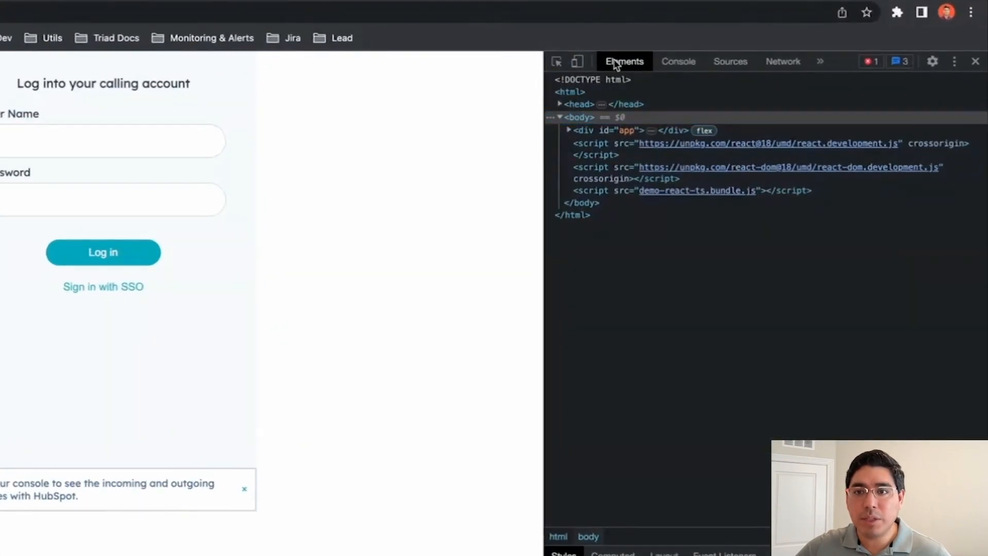
# Step: Expand the calling-extensions-sdk iFrame warning's stack trace in the DevTools Console
pyautogui.click(678, 62)
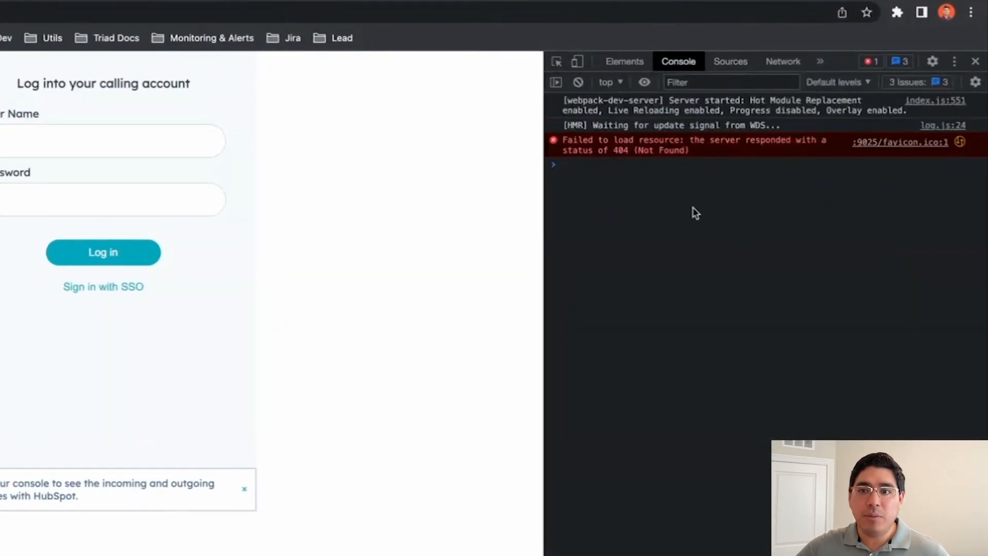
pyautogui.moveTo(667, 243)
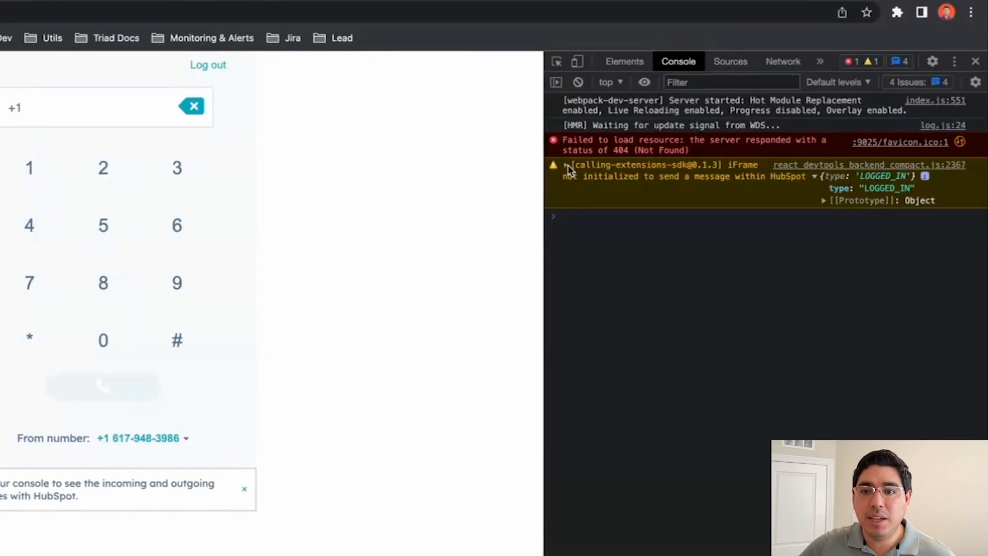
pyautogui.click(565, 164)
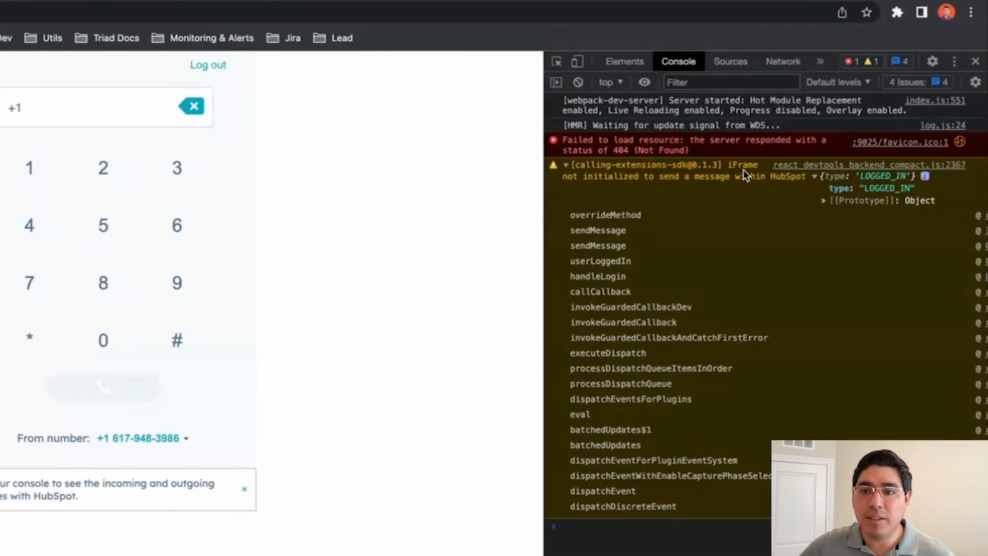
pyautogui.moveTo(690, 176)
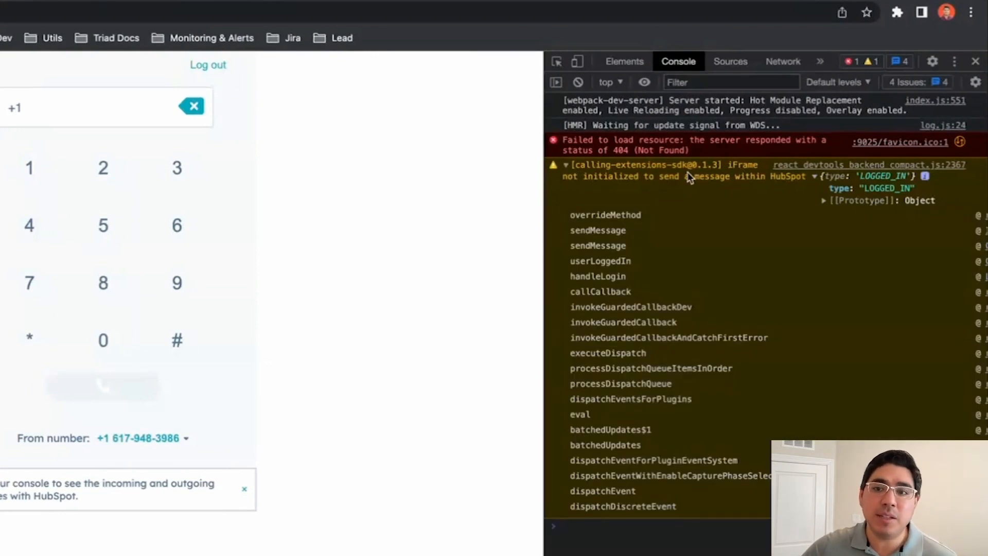
pyautogui.click(565, 164)
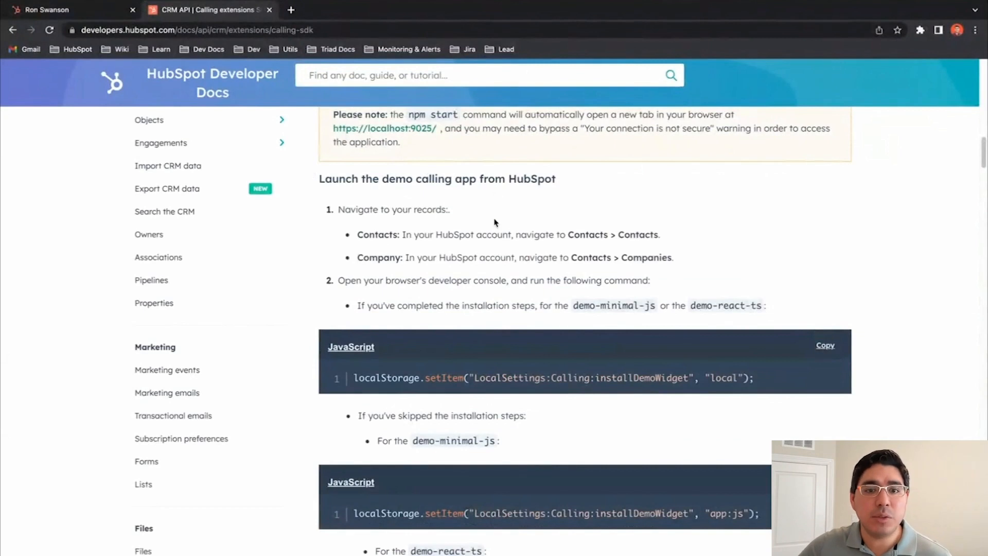
# Step: Review the docs' localStorage install-widget commands, then switch to the HubSpot contact record
pyautogui.scroll(-3)
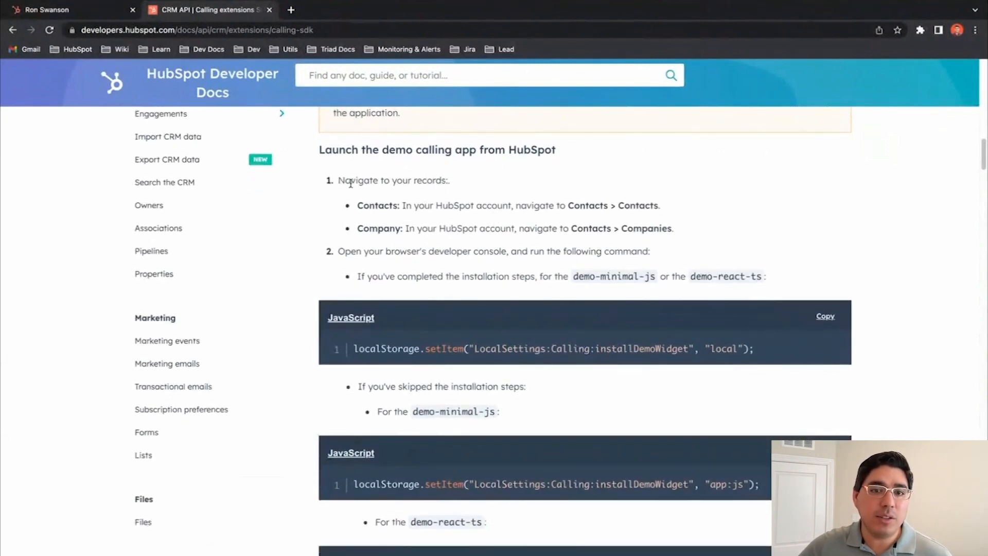
pyautogui.moveTo(572, 206)
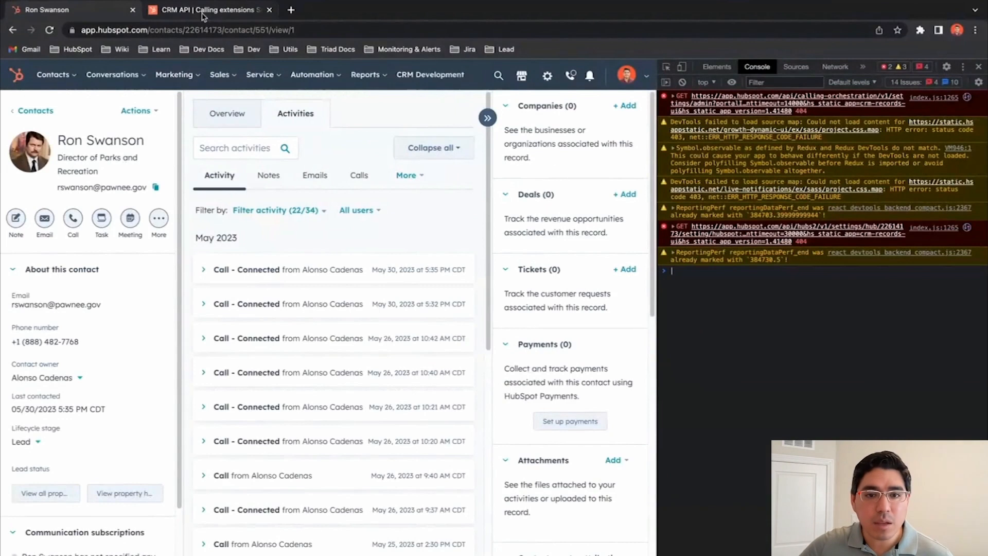
pyautogui.click(211, 9)
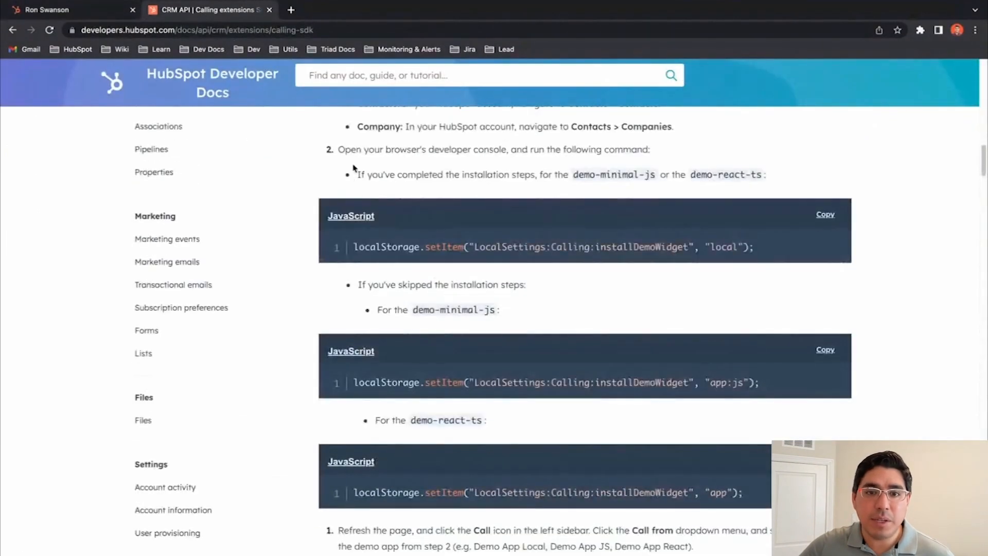
pyautogui.moveTo(511, 183)
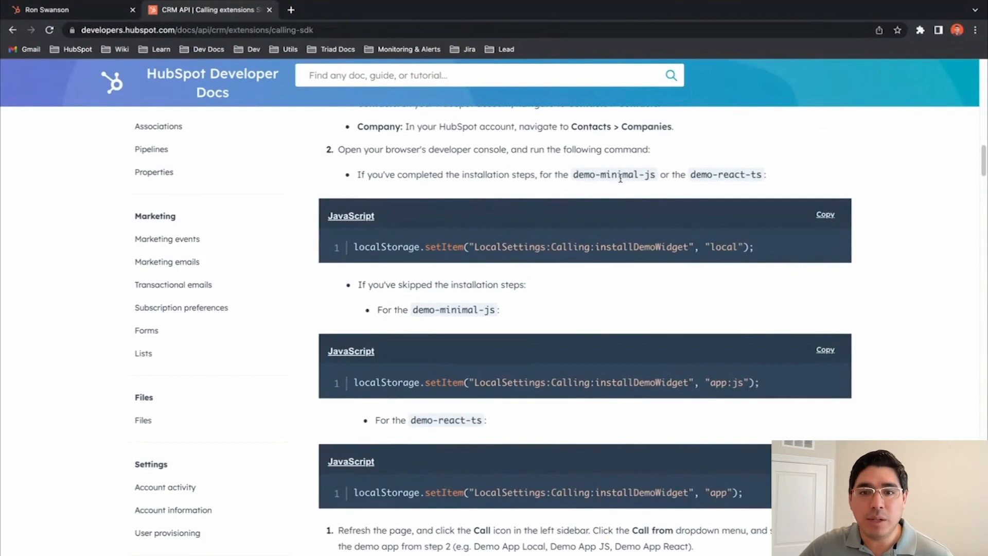
pyautogui.click(825, 214)
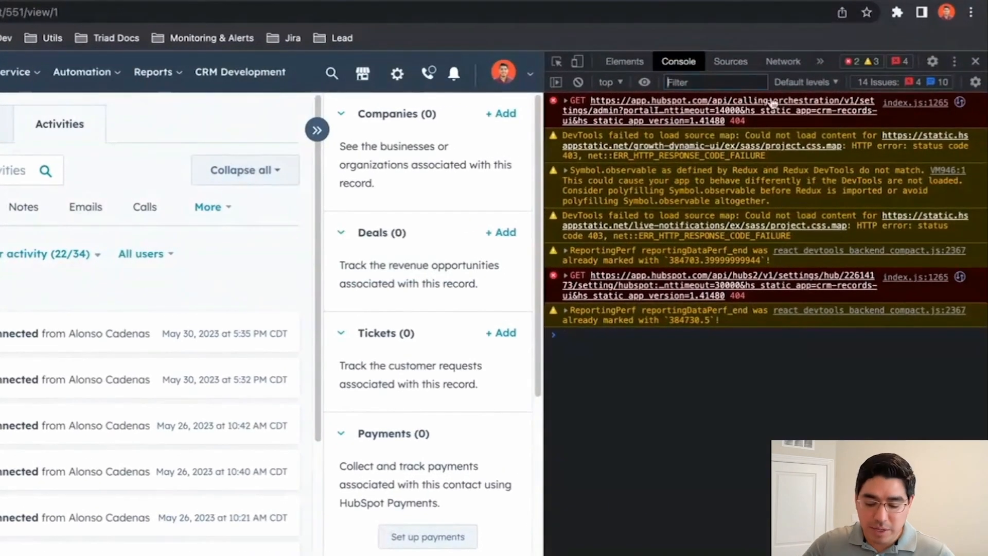
# Step: Filter the console to calling-extensions and set installDemoWidget to 'local' in localStorage
pyautogui.write('calling-extensions')
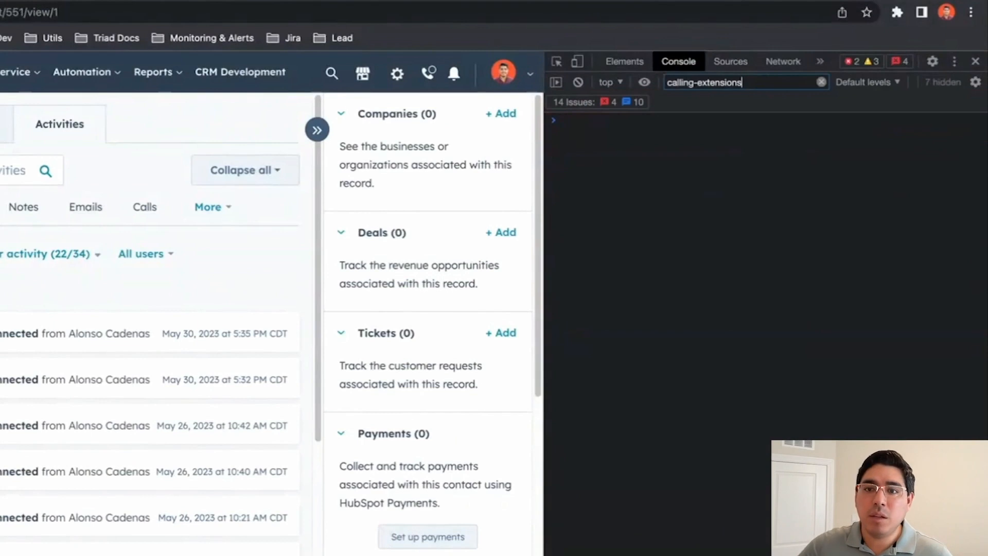
pyautogui.write('localStorage.setItem("LocalSettings:Calling:installDemoWidget", "local");')
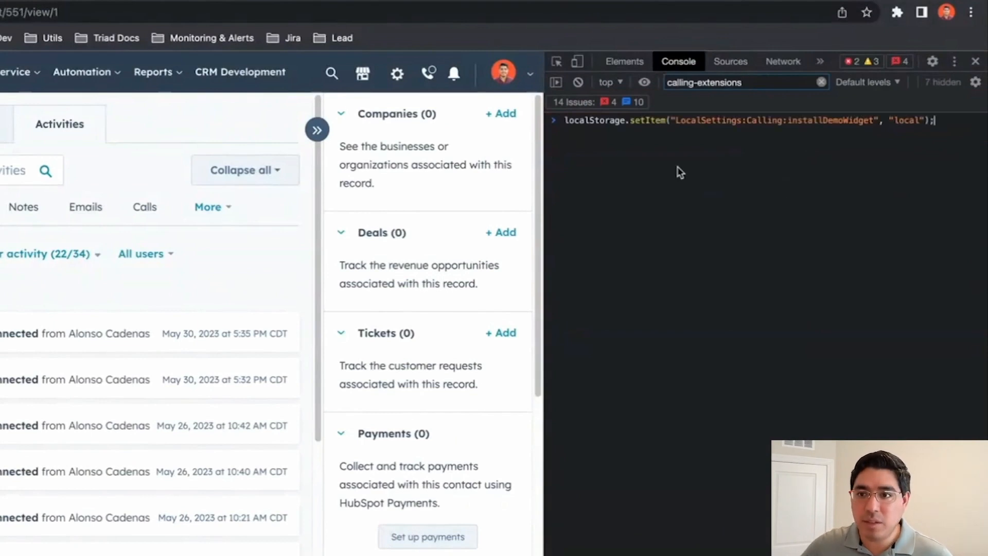
pyautogui.press('Enter')
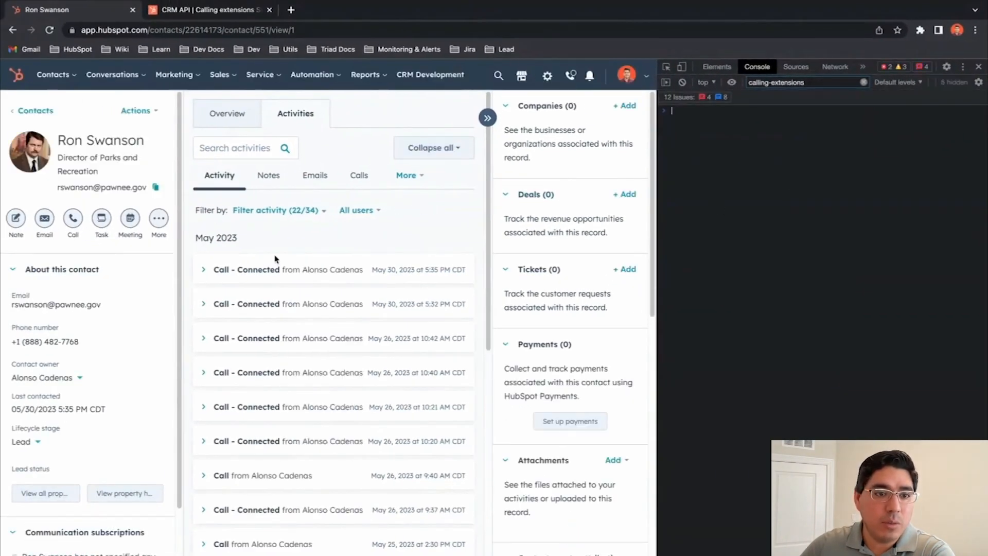
# Step: Choose Demo Widget Local under Other Providers as the contact's Call from provider
pyautogui.click(73, 219)
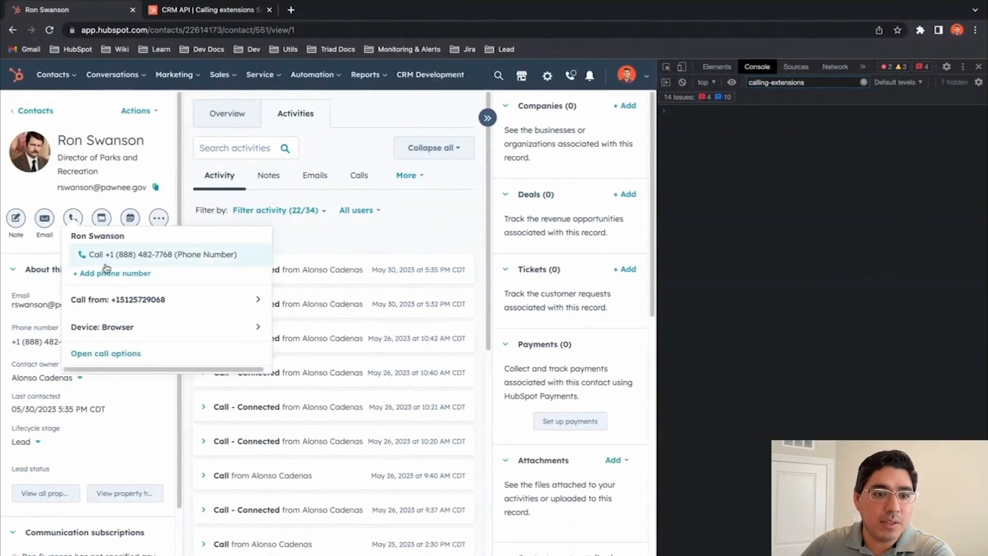
pyautogui.click(118, 299)
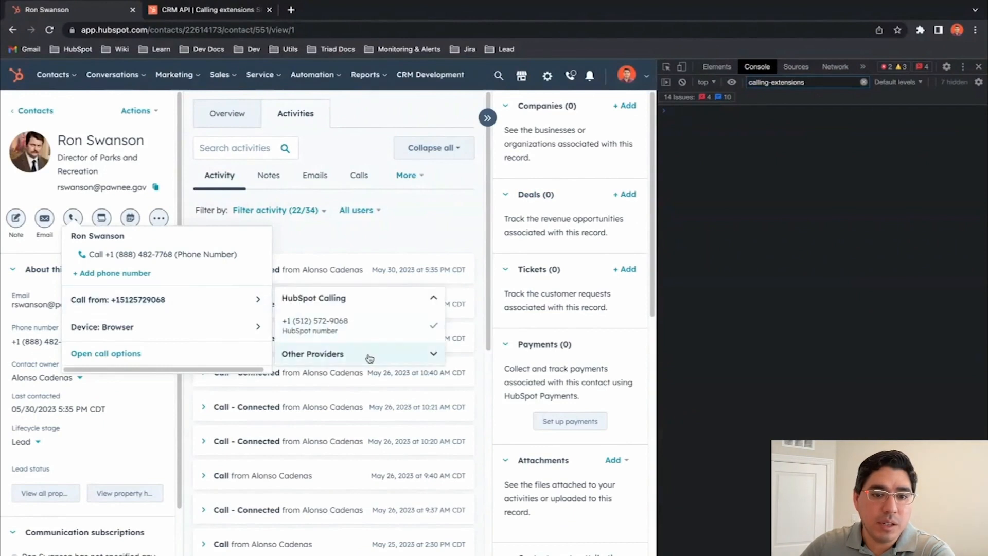
pyautogui.click(312, 354)
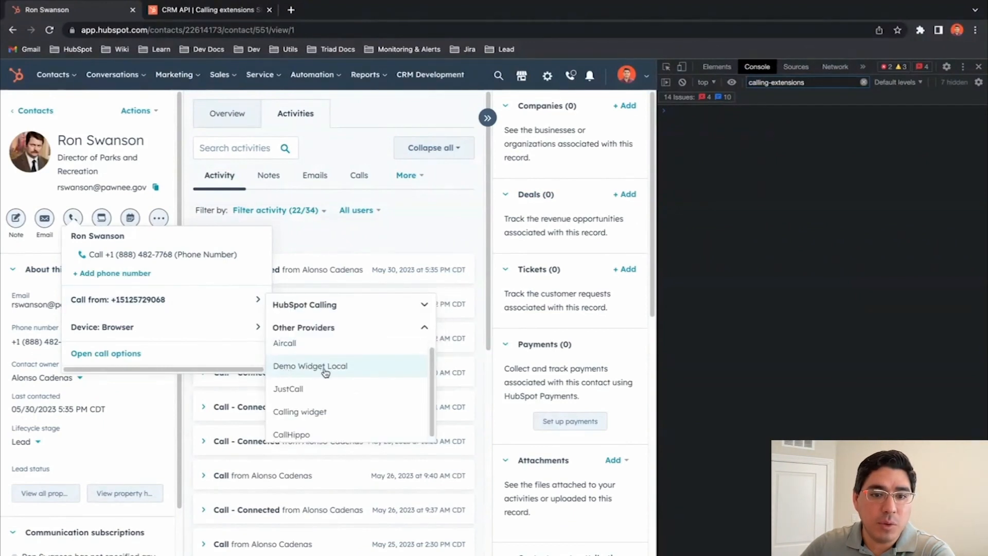
pyautogui.click(310, 365)
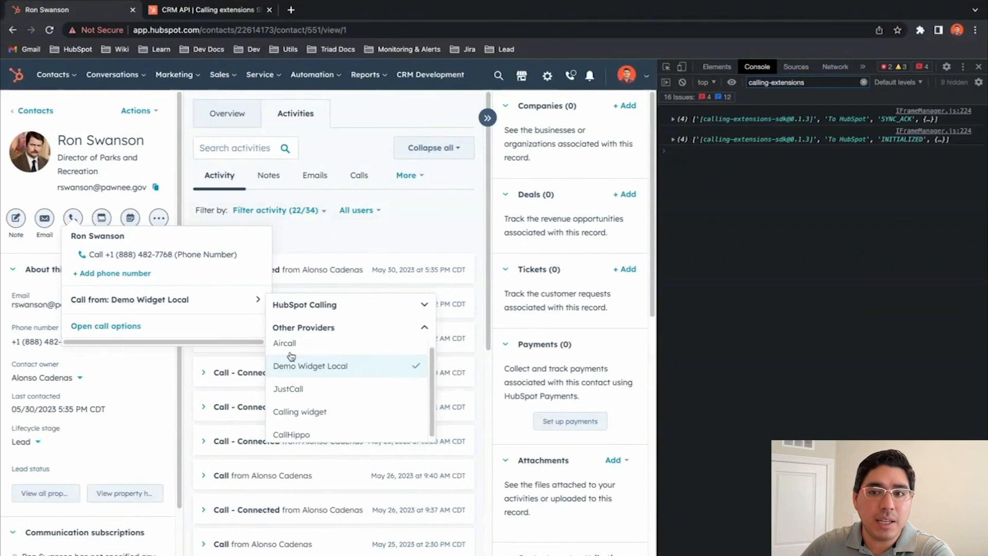
pyautogui.moveTo(847, 183)
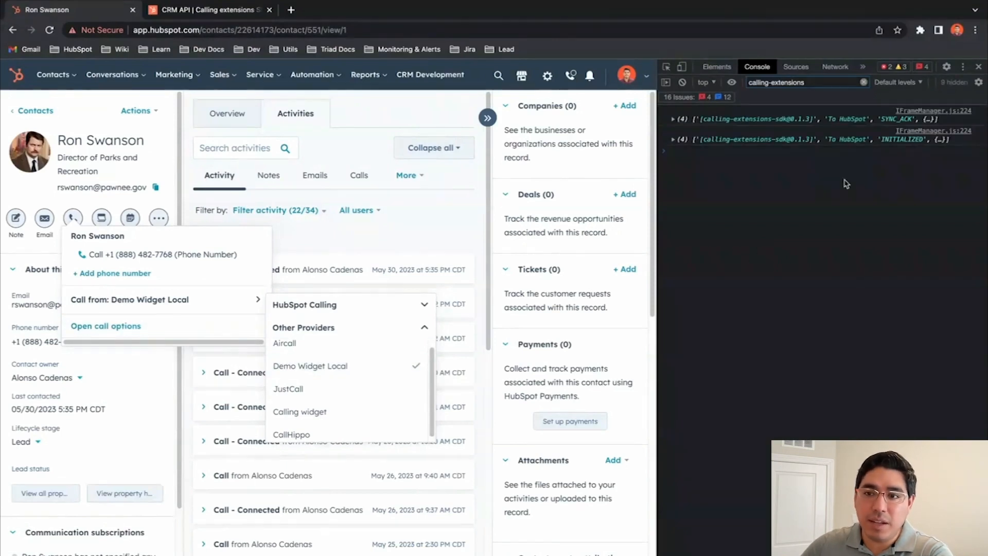
pyautogui.moveTo(895, 192)
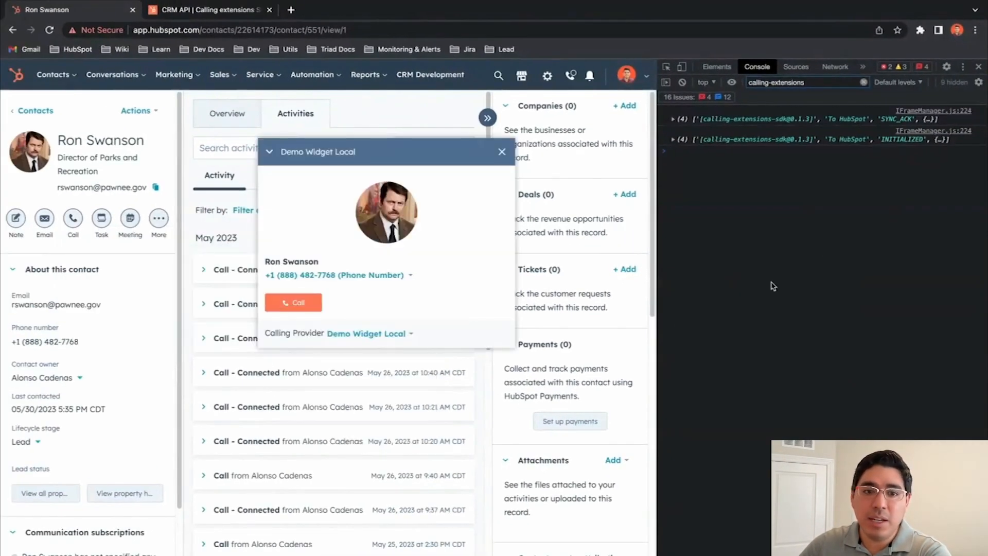
pyautogui.moveTo(295, 179)
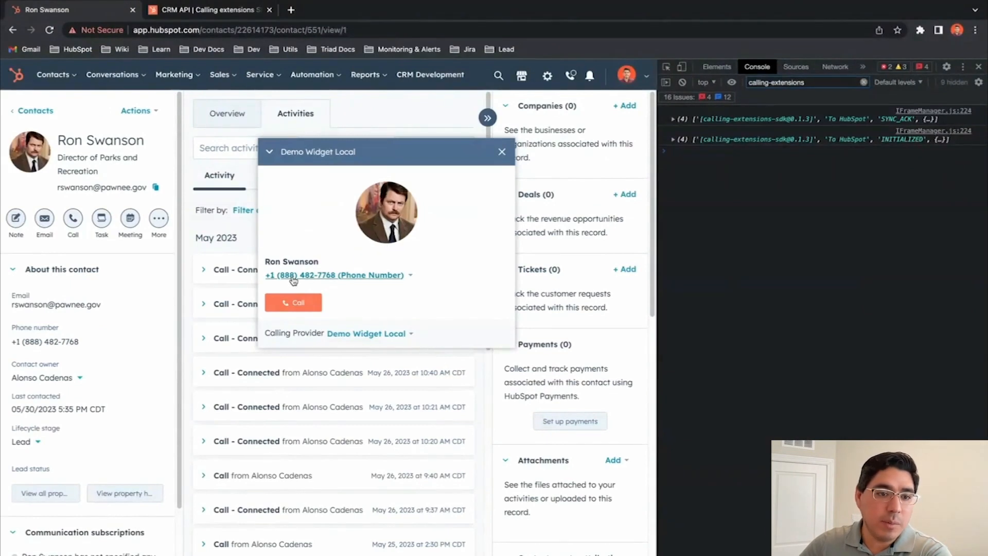
pyautogui.moveTo(306, 283)
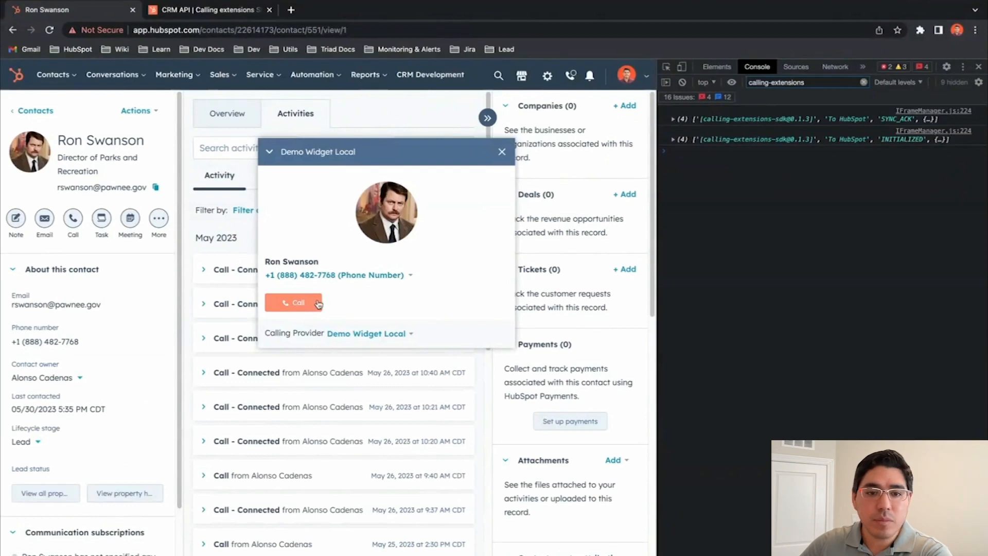
# Step: Start a Demo Widget Local call and expand the DIAL_NUMBER message's callee and phone data
pyautogui.click(294, 302)
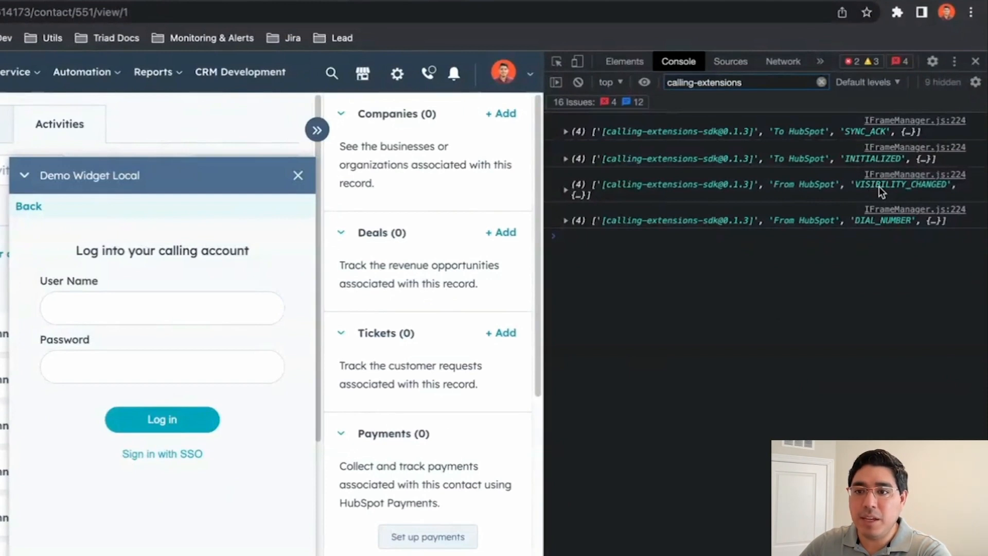
pyautogui.moveTo(798, 192)
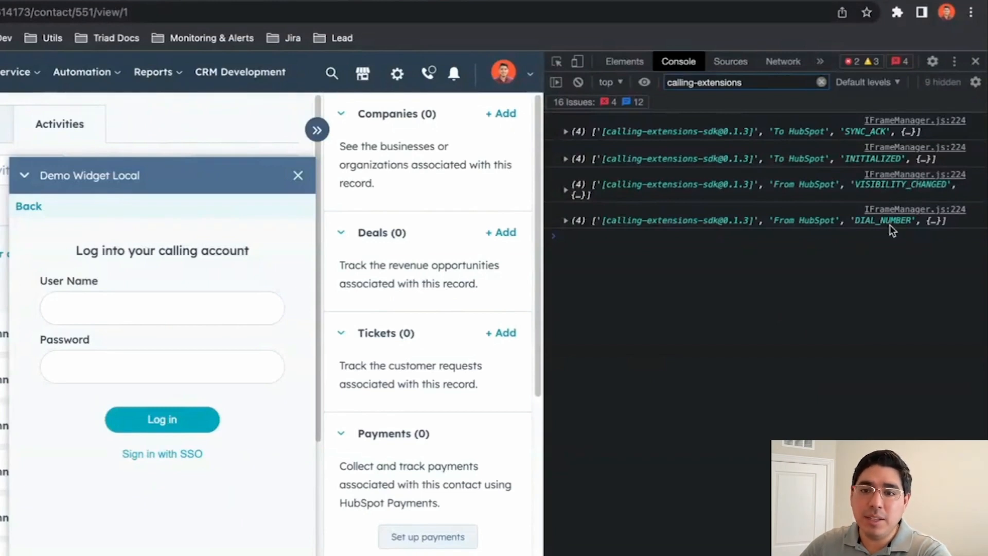
pyautogui.moveTo(568, 227)
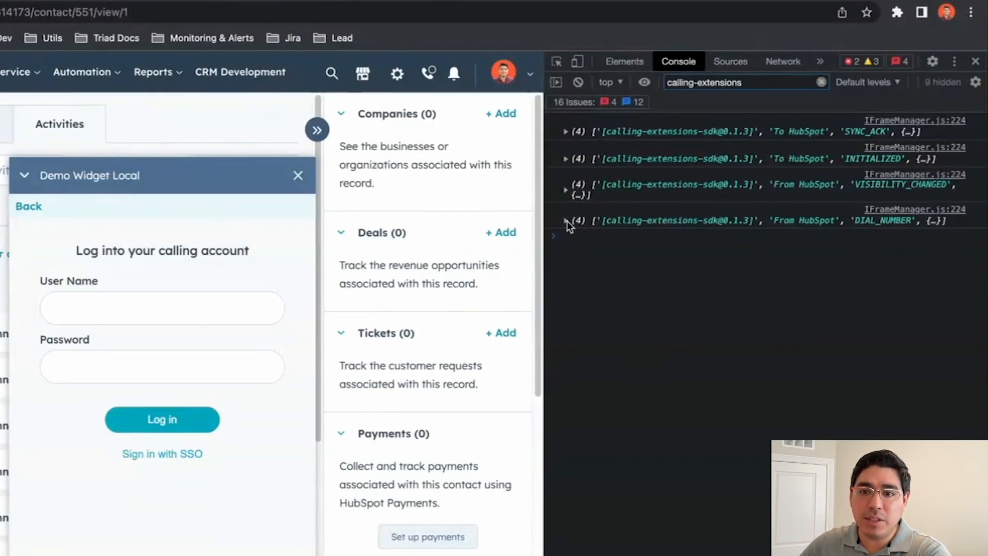
pyautogui.click(567, 221)
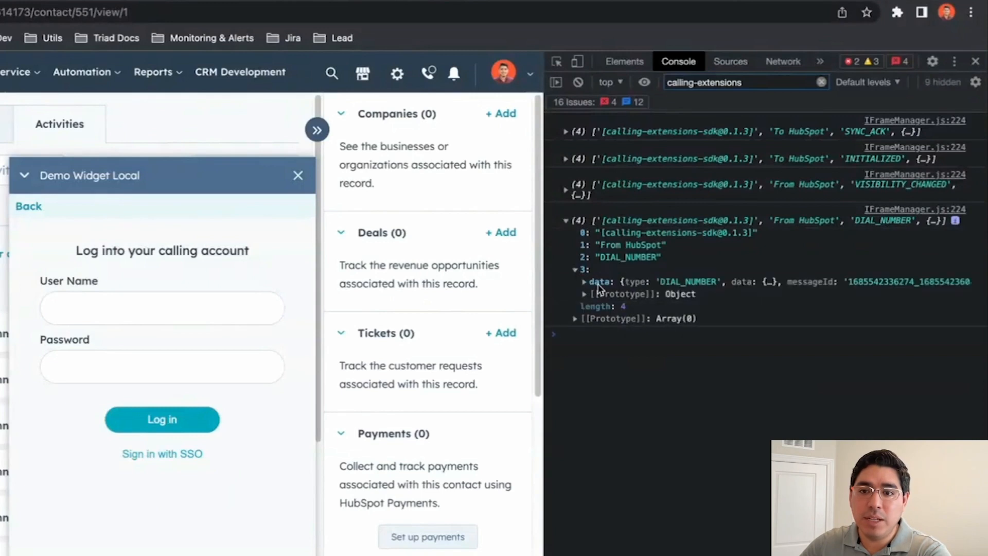
pyautogui.click(584, 281)
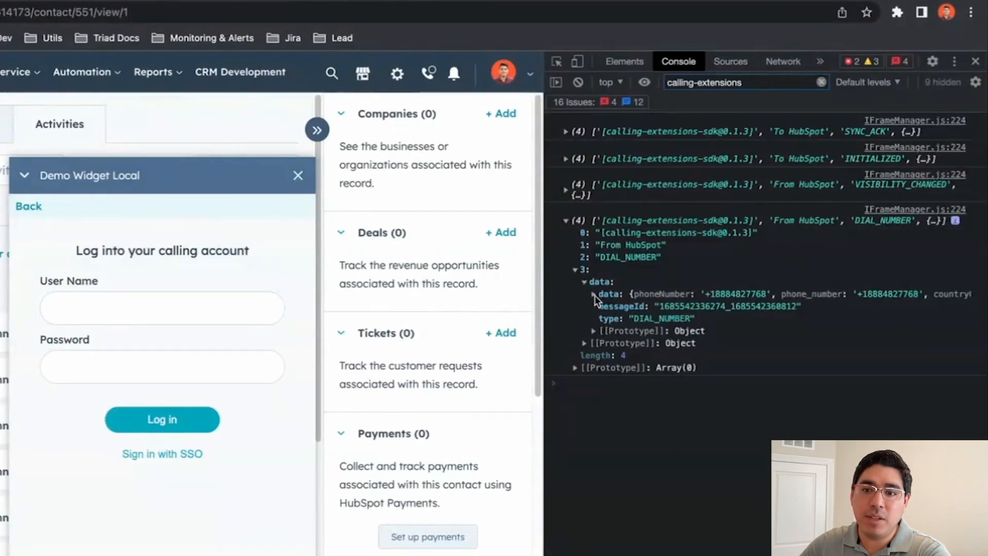
pyautogui.click(592, 294)
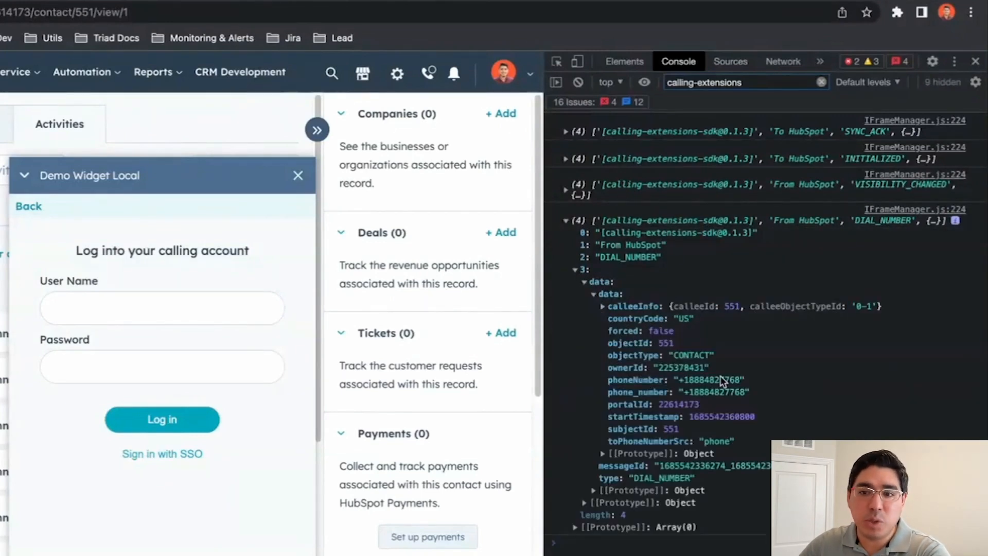
pyautogui.moveTo(718, 379)
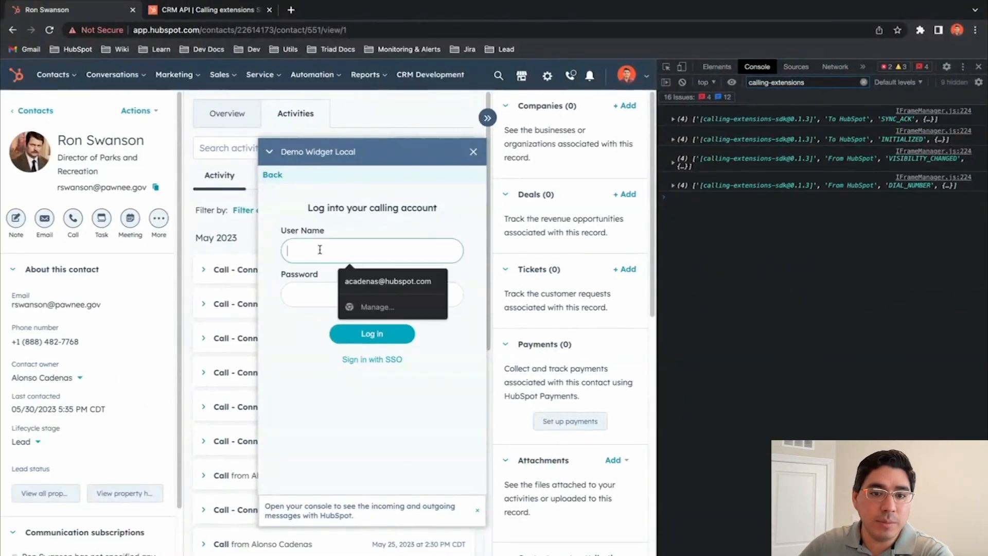
# Step: Log into Demo Widget Local with a username and password
pyautogui.write('usernam')
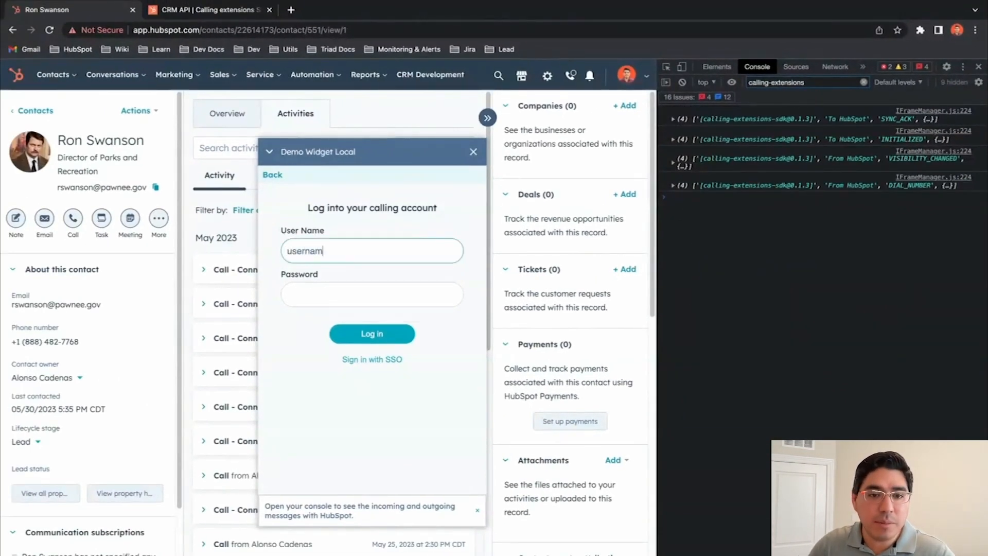
pyautogui.write('password')
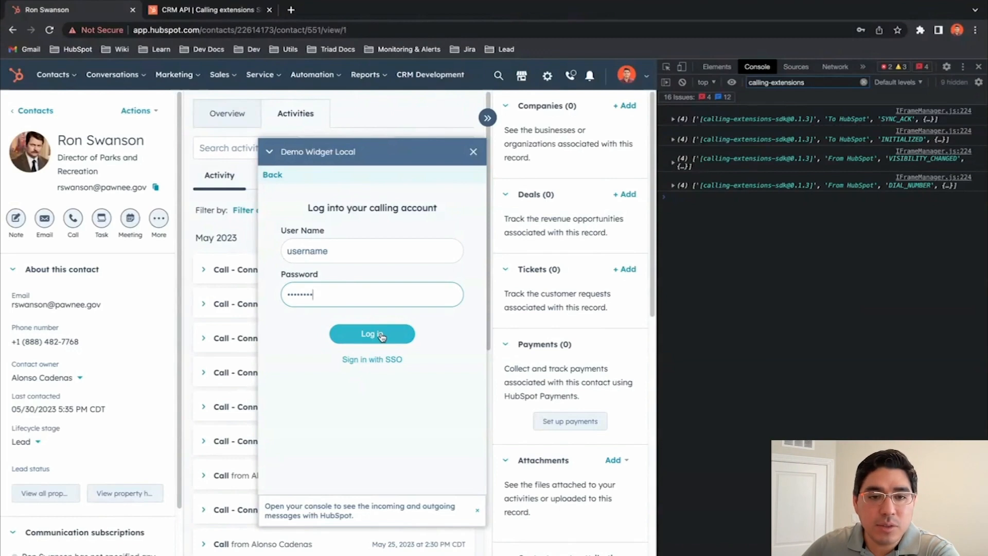
pyautogui.click(371, 334)
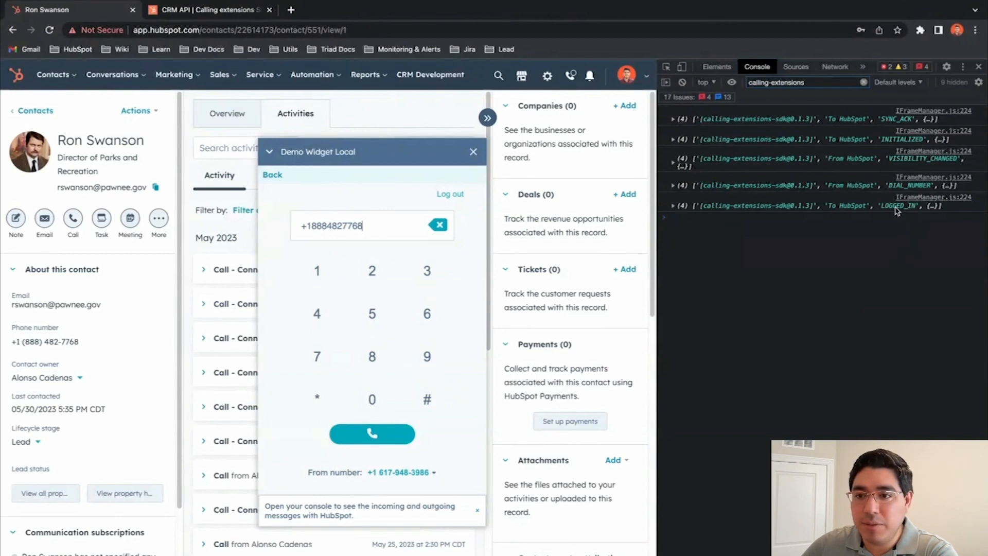
pyautogui.moveTo(326, 294)
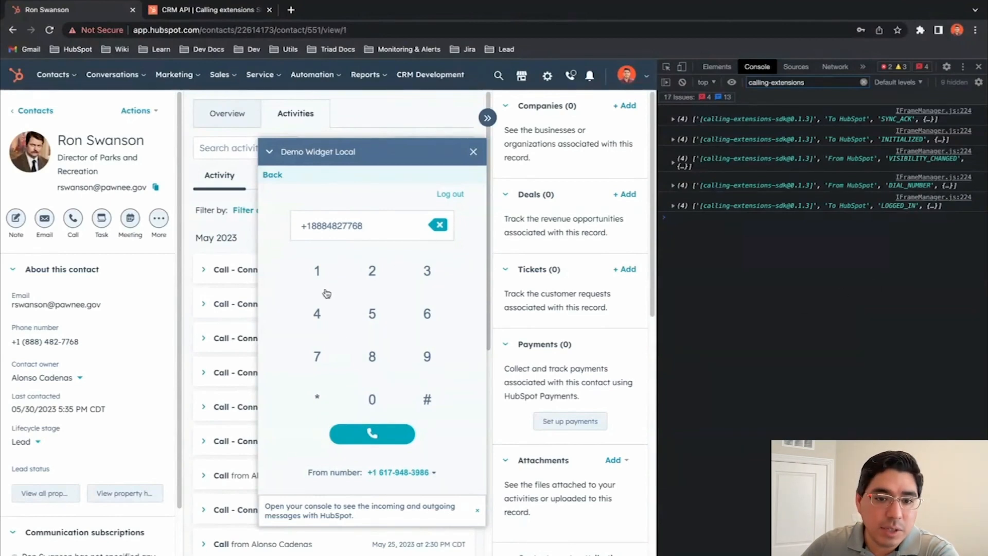
# Step: Dial the contact's number and expand the ENGAGEMENT_CREATED console message's data
pyautogui.click(371, 434)
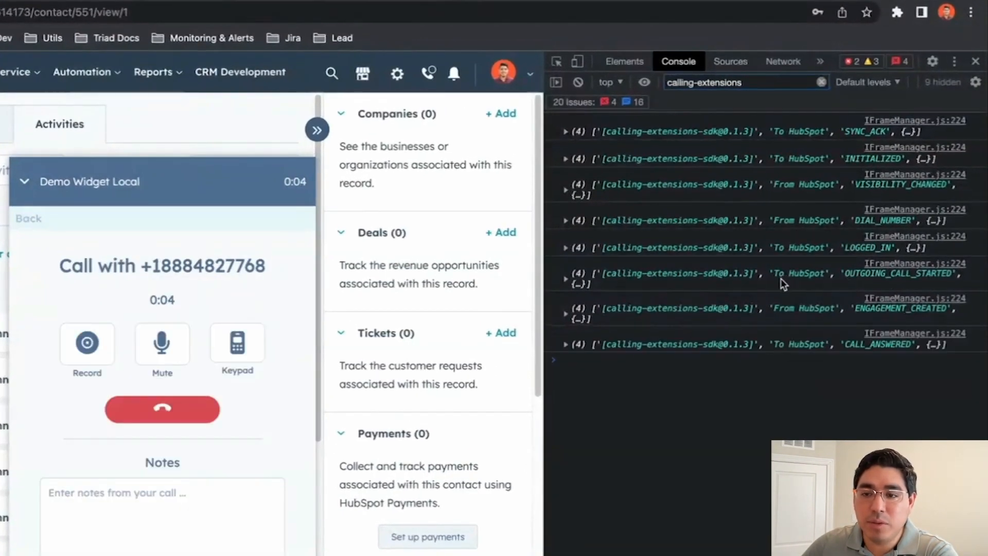
pyautogui.moveTo(791, 322)
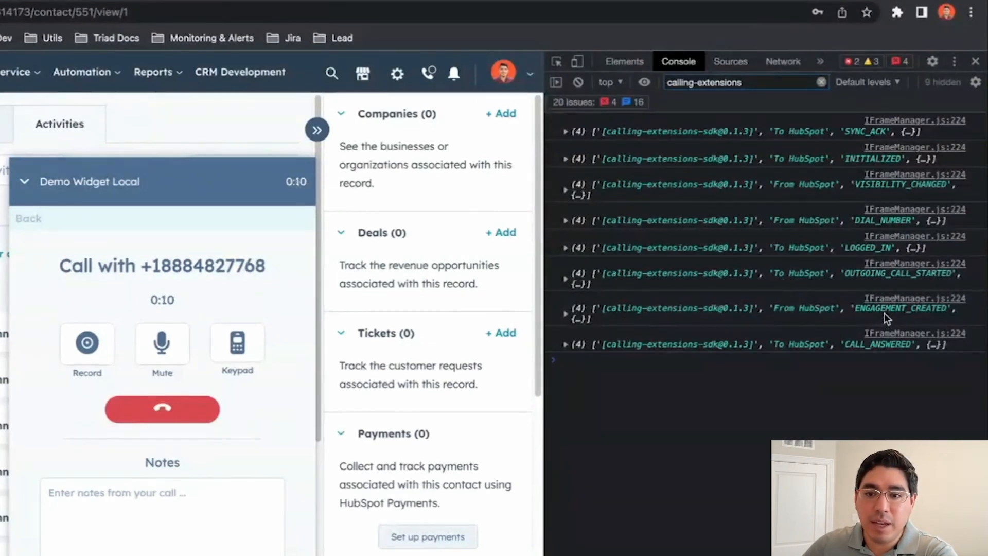
pyautogui.click(567, 308)
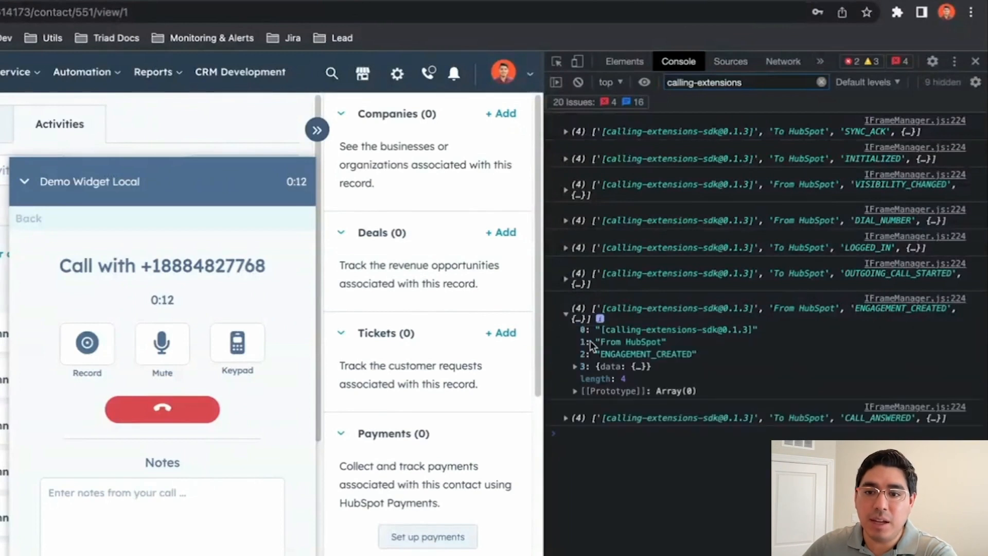
pyautogui.click(575, 366)
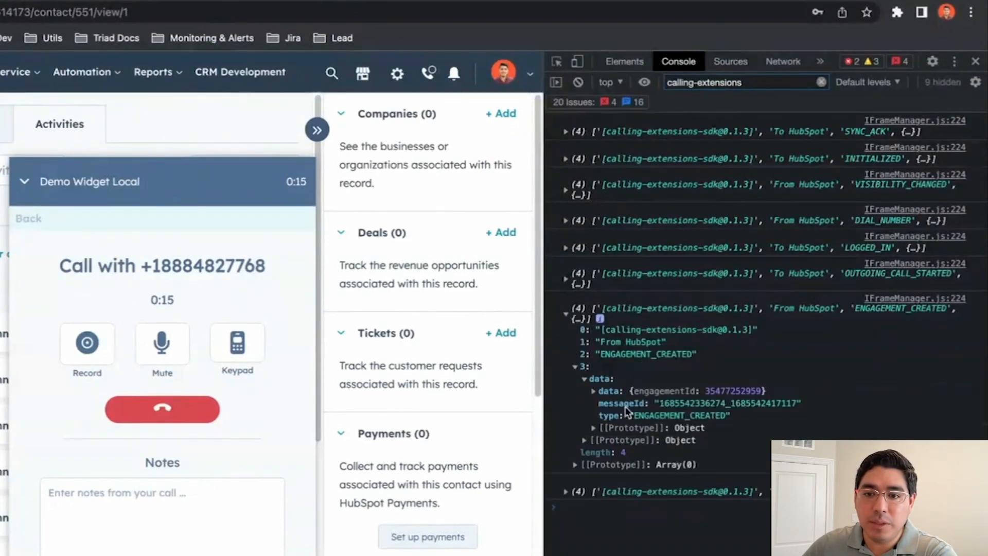
pyautogui.click(589, 391)
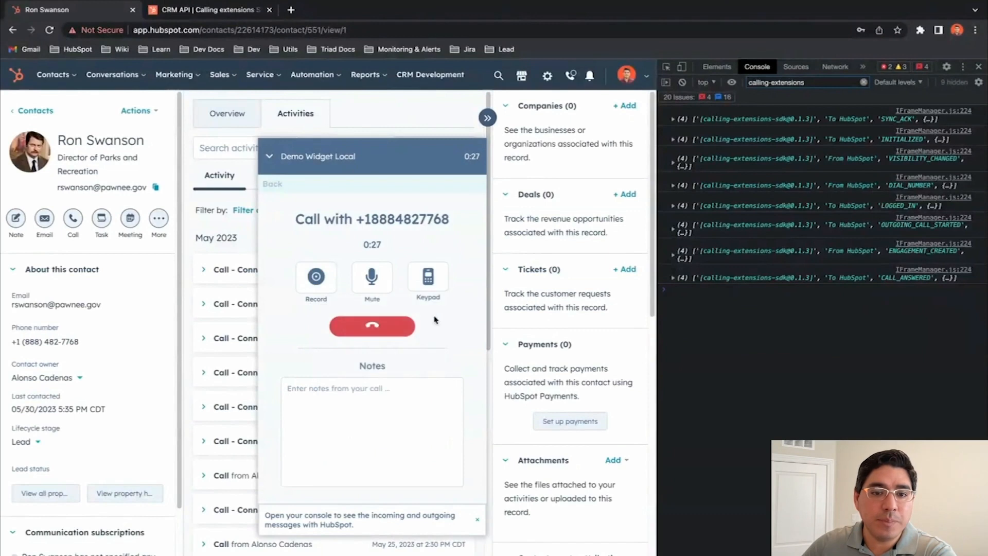
# Step: Hang up, save the finished call, and close the Demo Widget Local panel
pyautogui.click(372, 326)
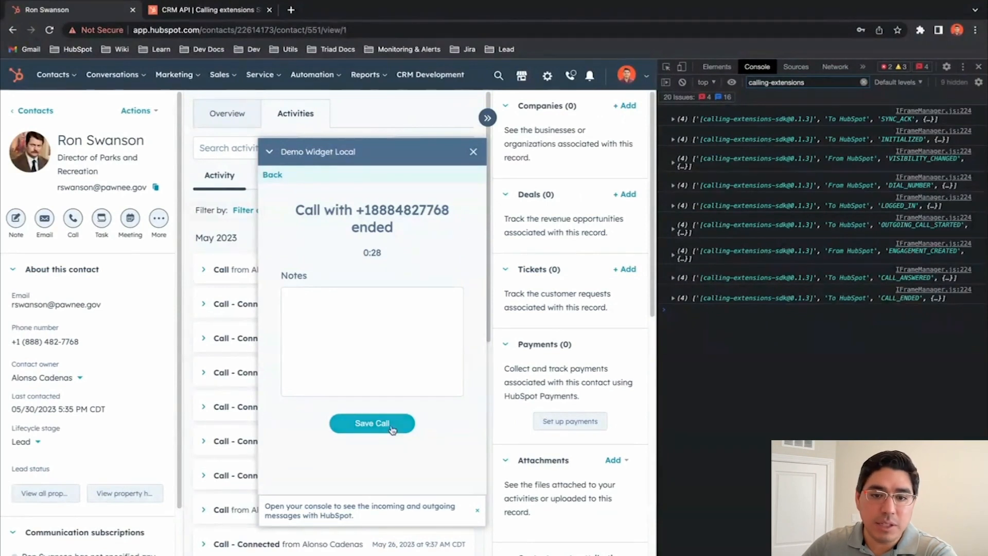
pyautogui.click(372, 423)
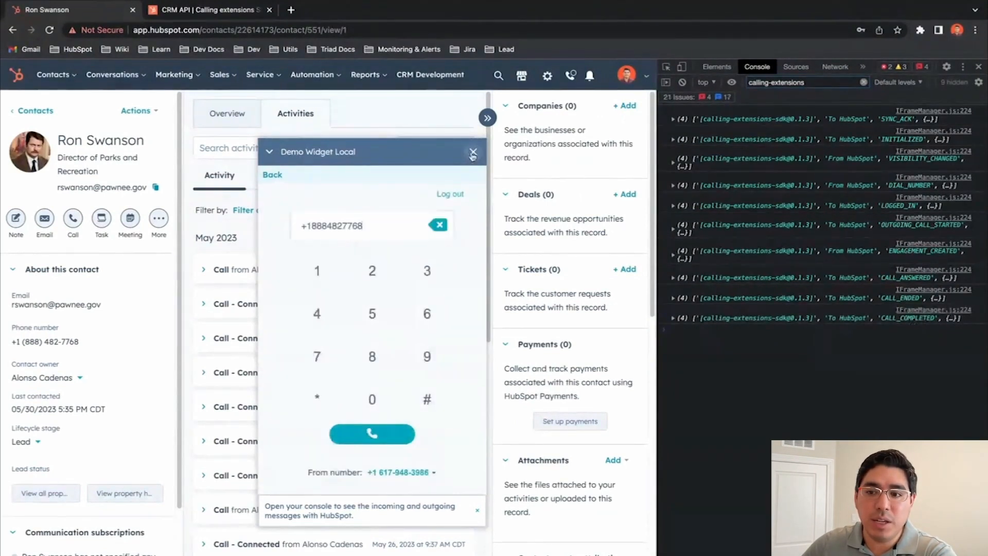
pyautogui.click(473, 152)
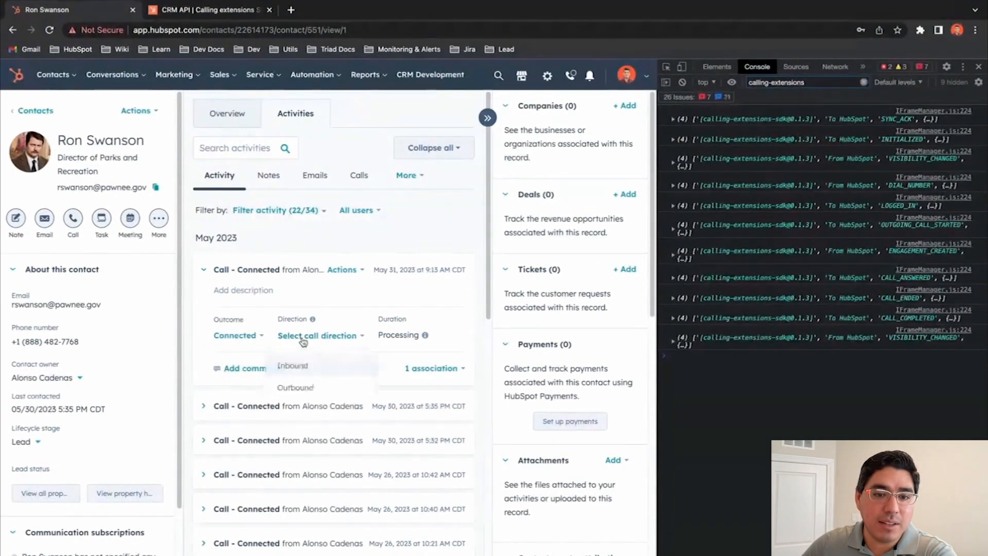
# Step: Set the newest call's Direction to Outbound and collapse its entry
pyautogui.click(295, 387)
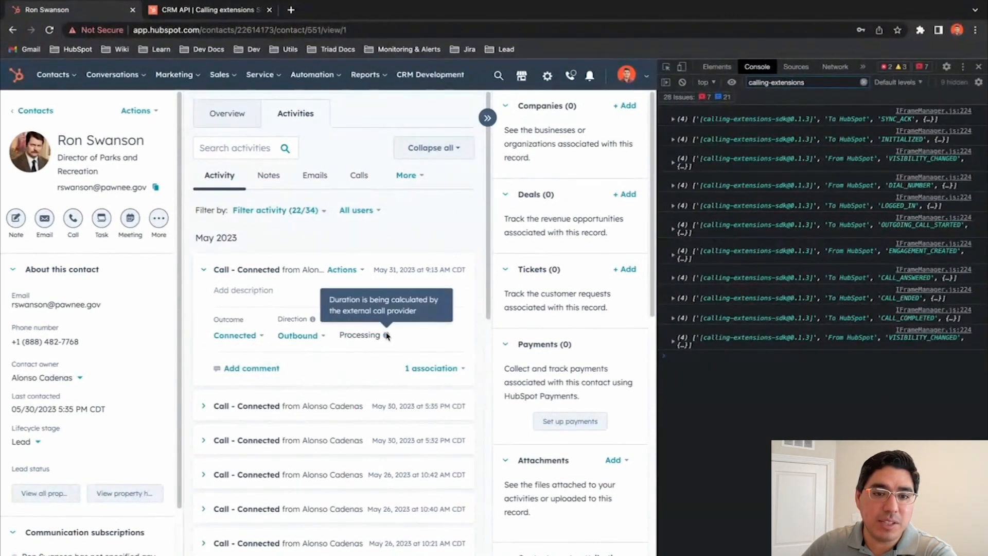
pyautogui.moveTo(458, 323)
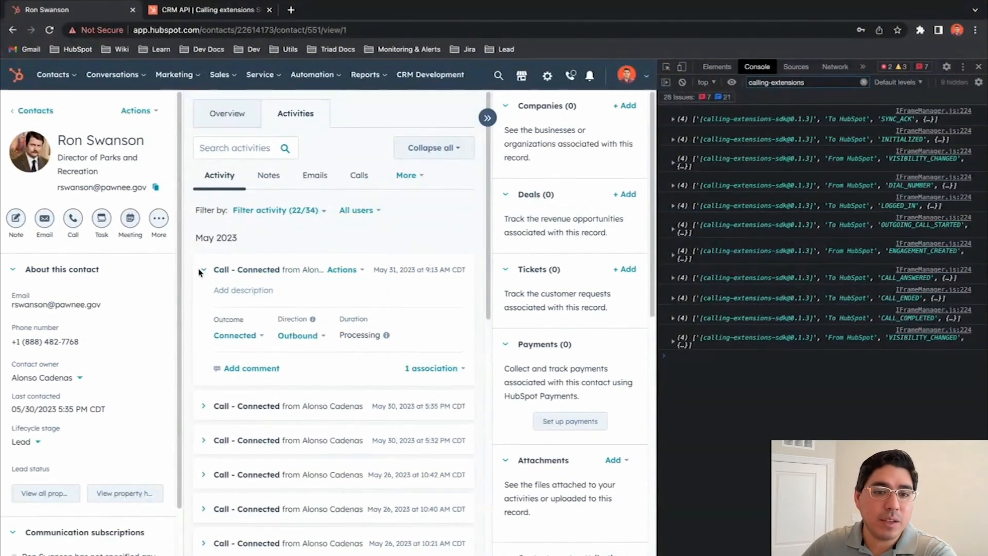
pyautogui.click(204, 269)
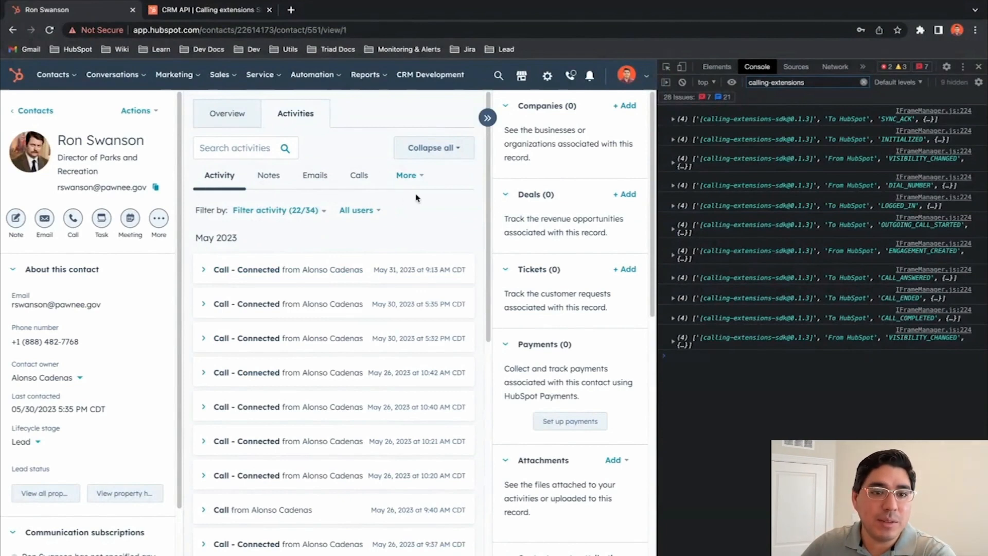
pyautogui.moveTo(260, 74)
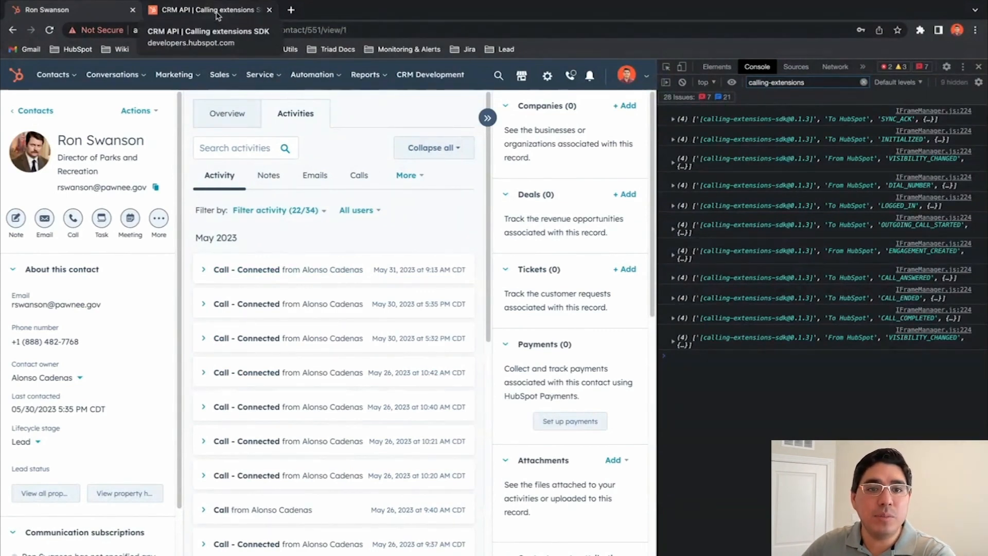
# Step: Scroll the calling SDK docs to the demo-react-ts localStorage setItem command
pyautogui.click(208, 9)
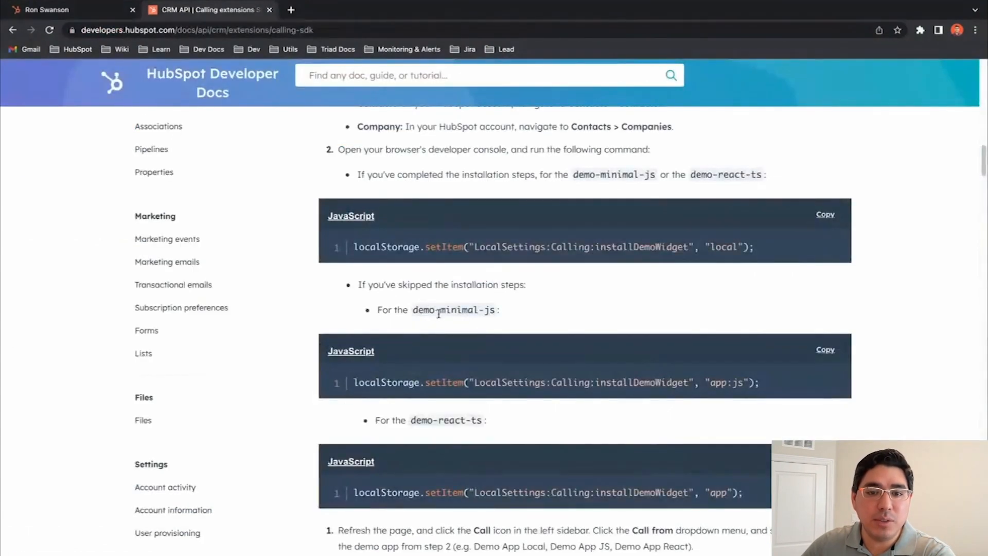
pyautogui.scroll(-3)
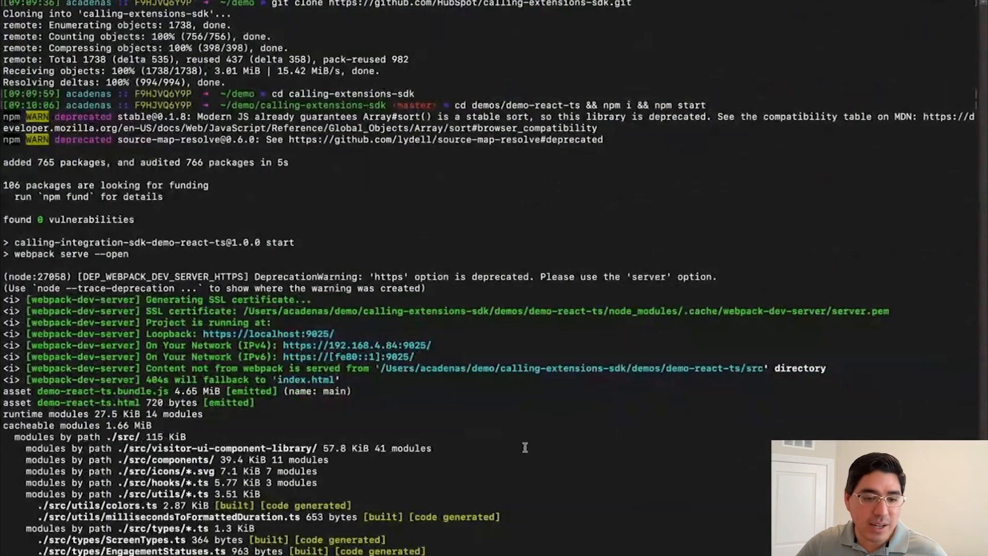
pyautogui.scroll(-3)
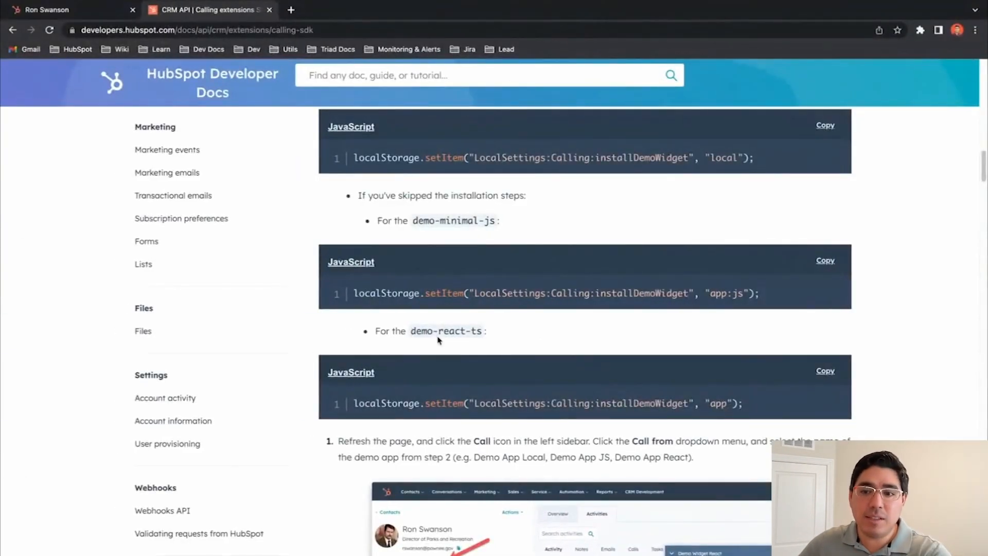
pyautogui.click(825, 371)
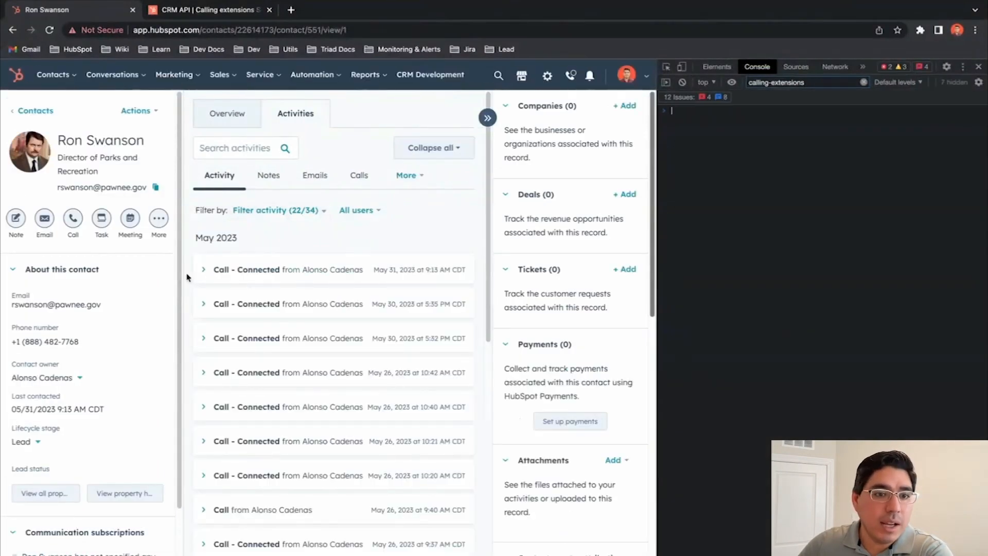
# Step: Choose Demo Widget React under Other Providers and open its call options panel
pyautogui.click(72, 218)
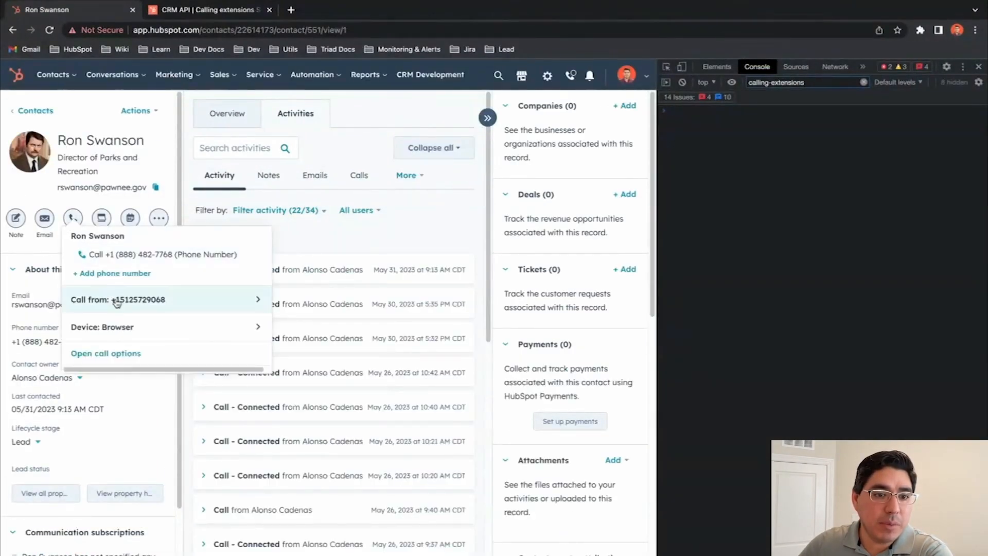
pyautogui.click(117, 299)
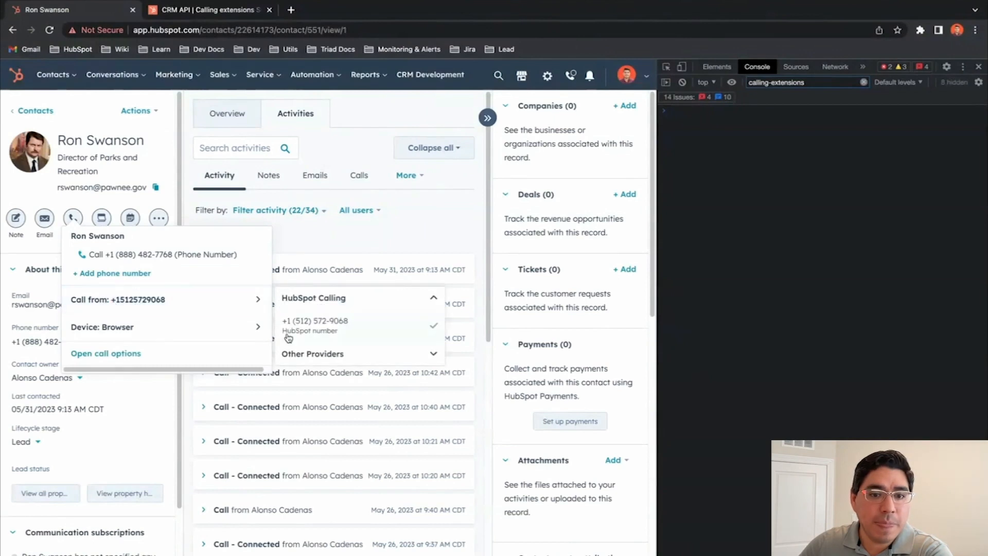
pyautogui.click(312, 354)
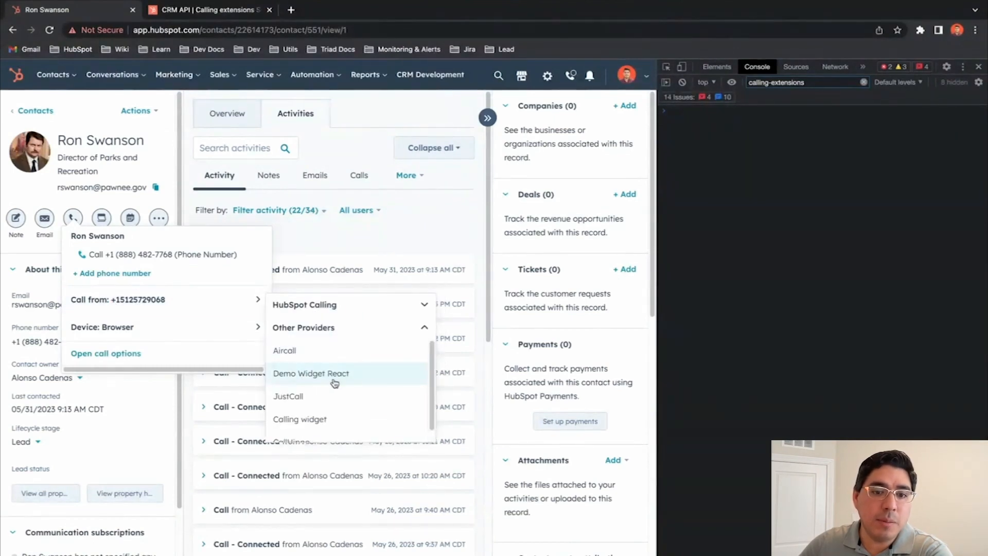
pyautogui.click(310, 374)
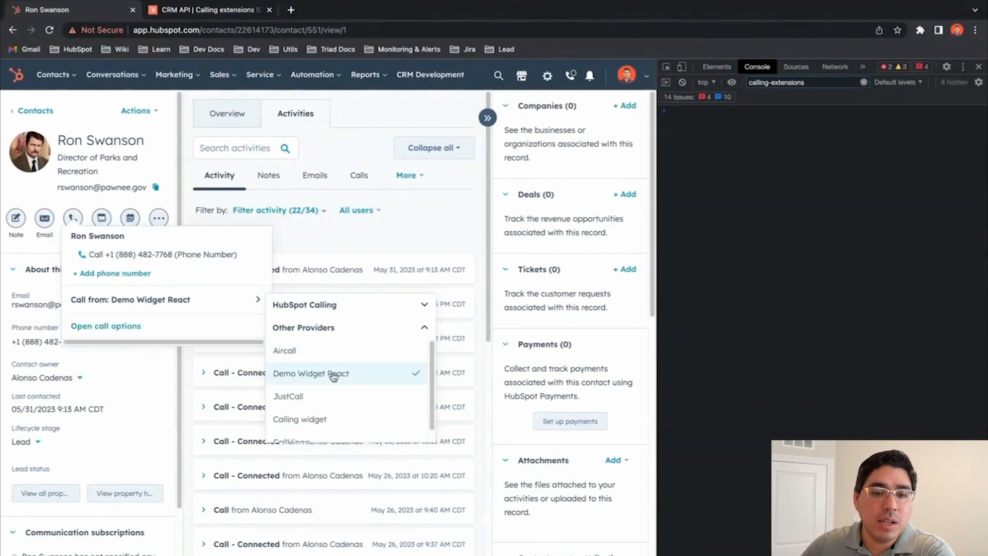
pyautogui.click(311, 373)
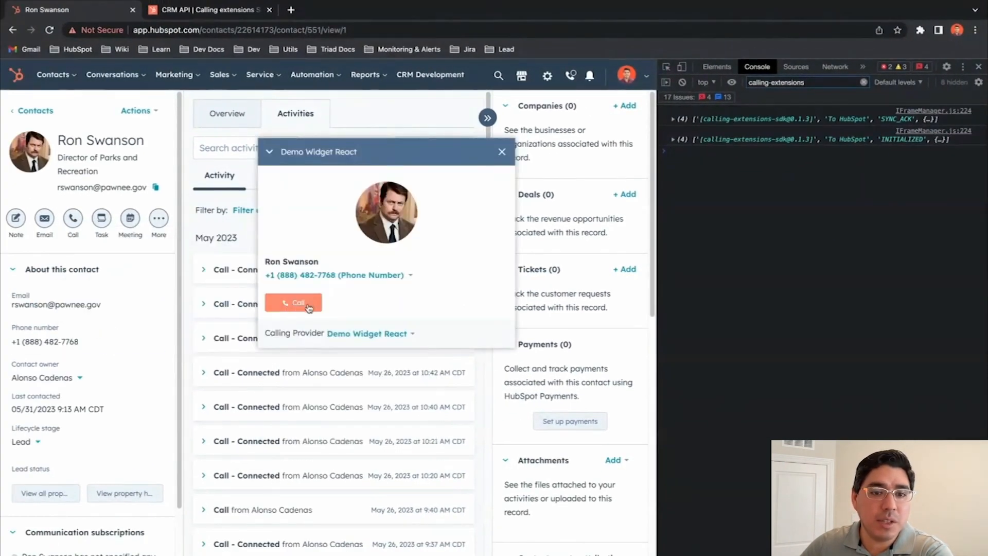
pyautogui.moveTo(385, 304)
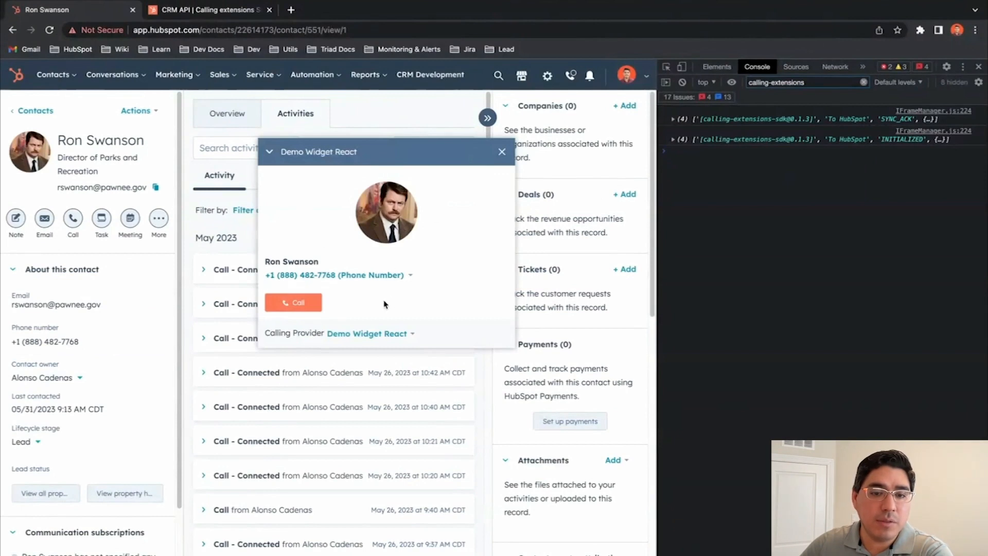
# Step: Log into Demo Widget React, dial the contact's number, then hang up
pyautogui.click(292, 303)
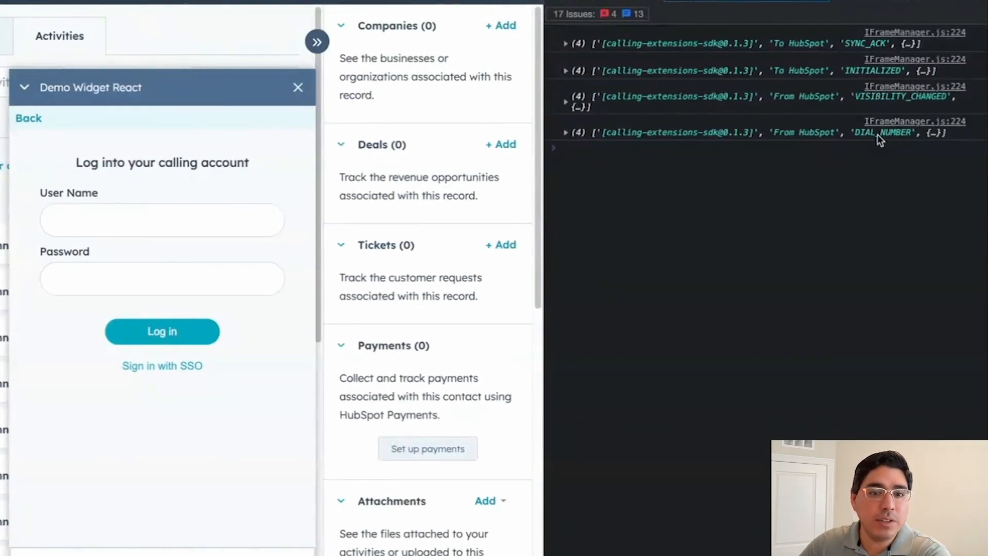
pyautogui.moveTo(159, 378)
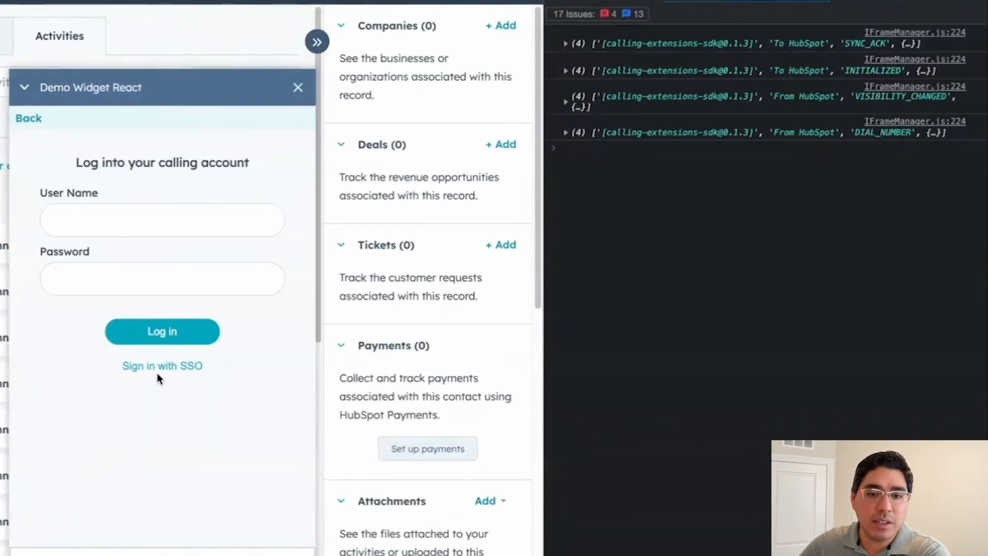
pyautogui.click(162, 332)
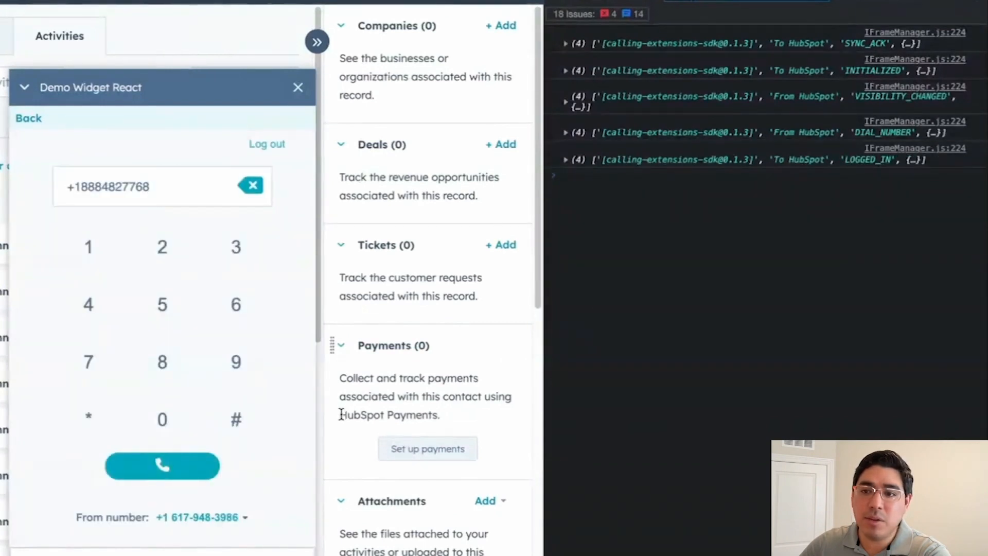
pyautogui.moveTo(457, 448)
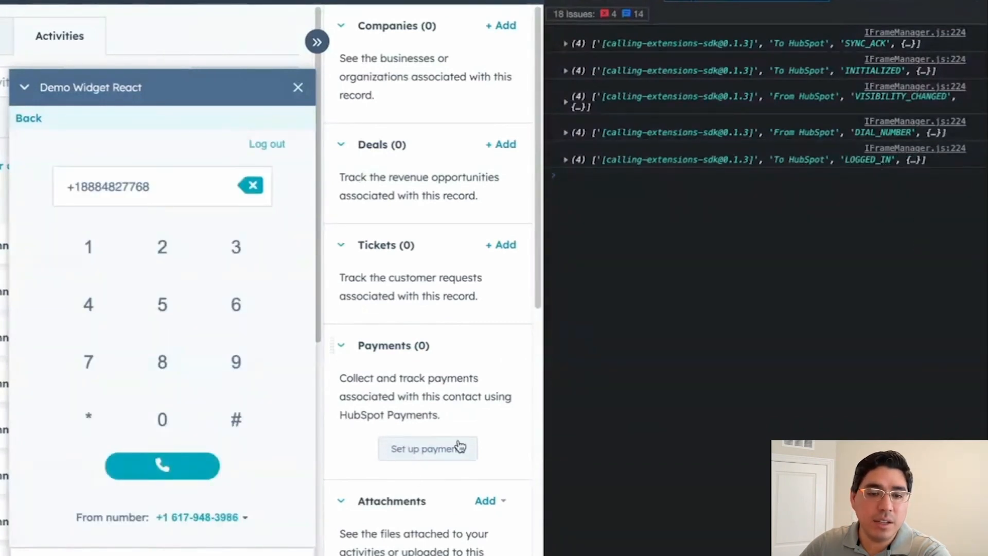
pyautogui.click(163, 465)
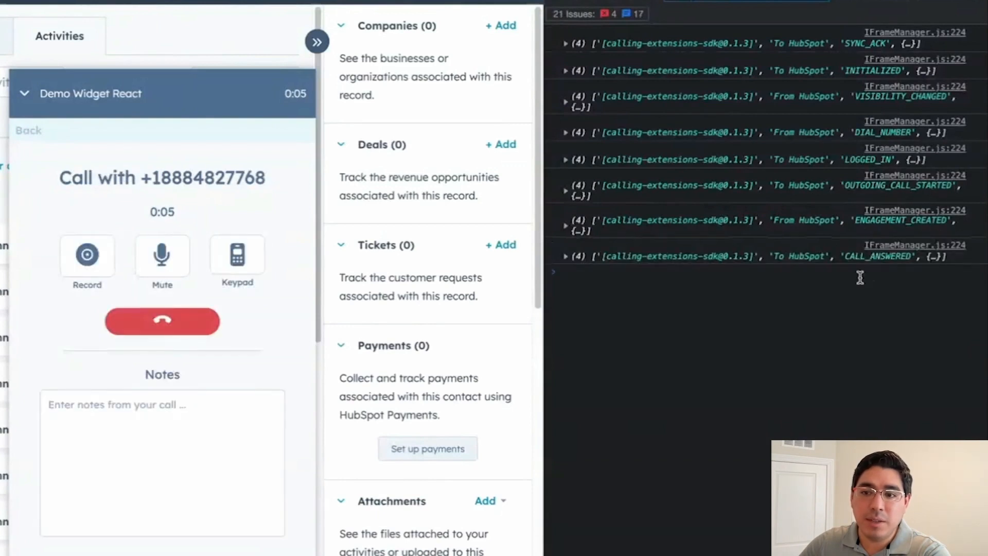
pyautogui.moveTo(162, 322)
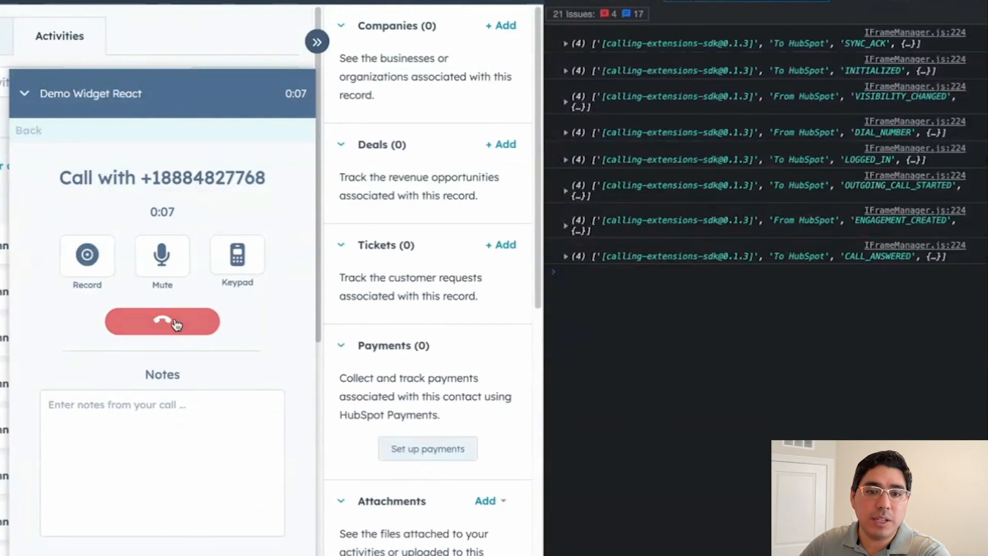
pyautogui.click(162, 321)
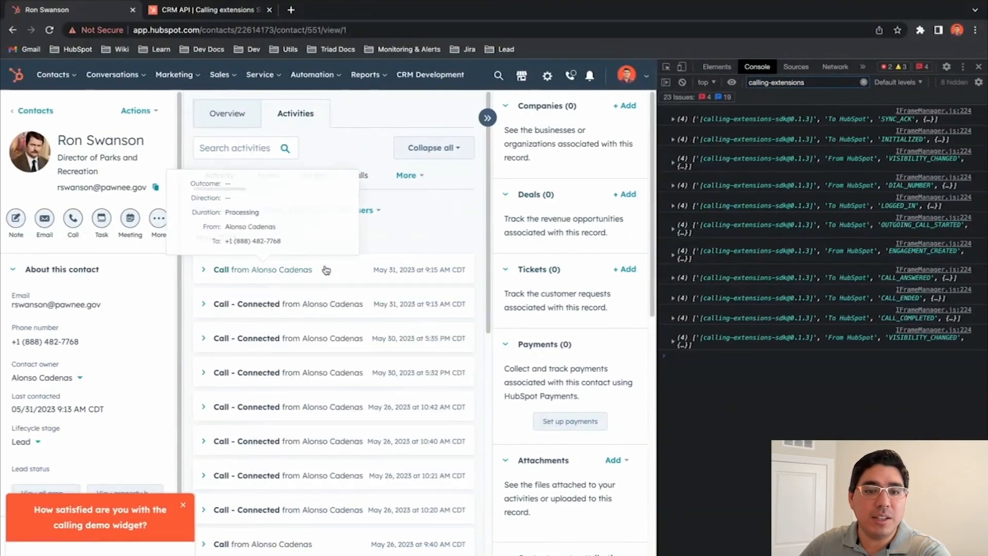
# Step: Expand the newest call entry and set its outcome to Connected
pyautogui.click(263, 269)
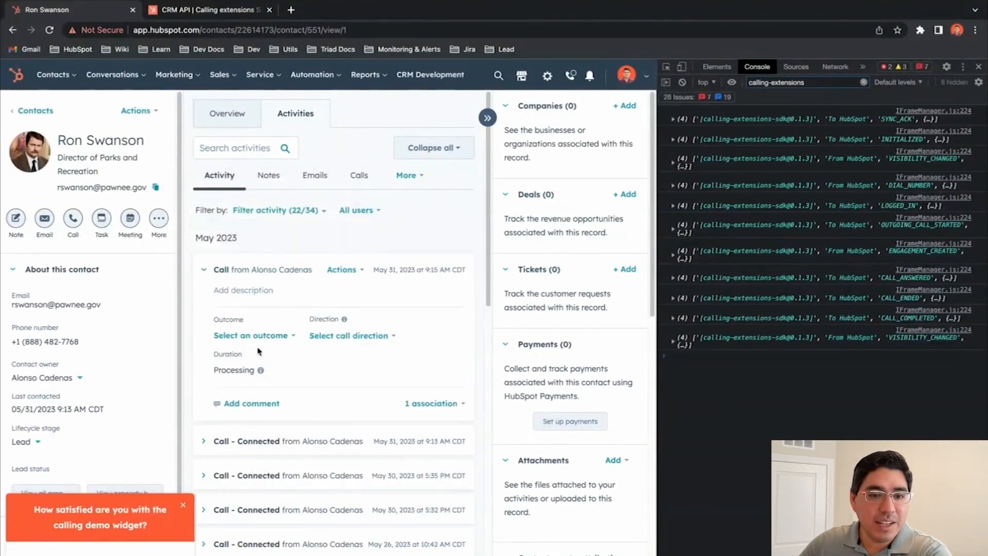
pyautogui.click(253, 335)
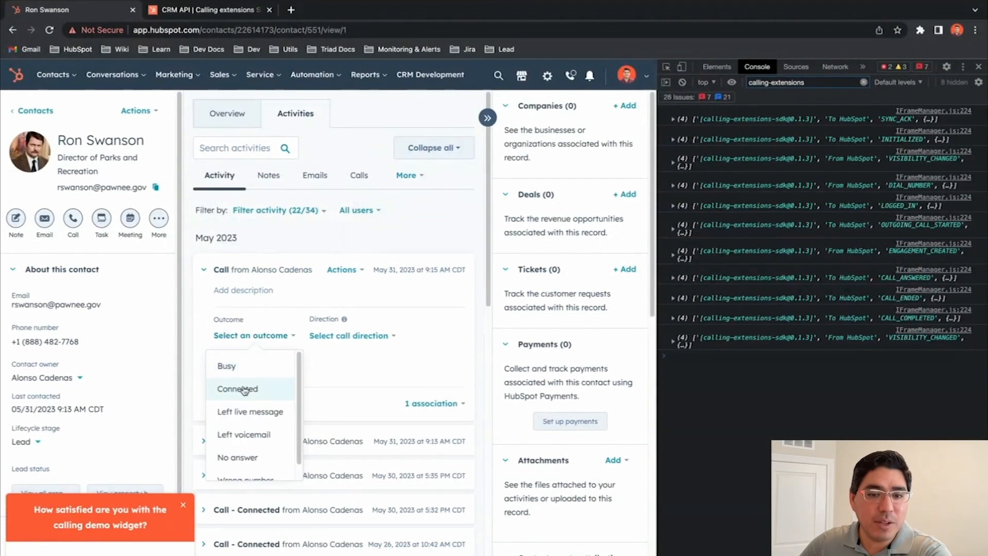
pyautogui.click(237, 389)
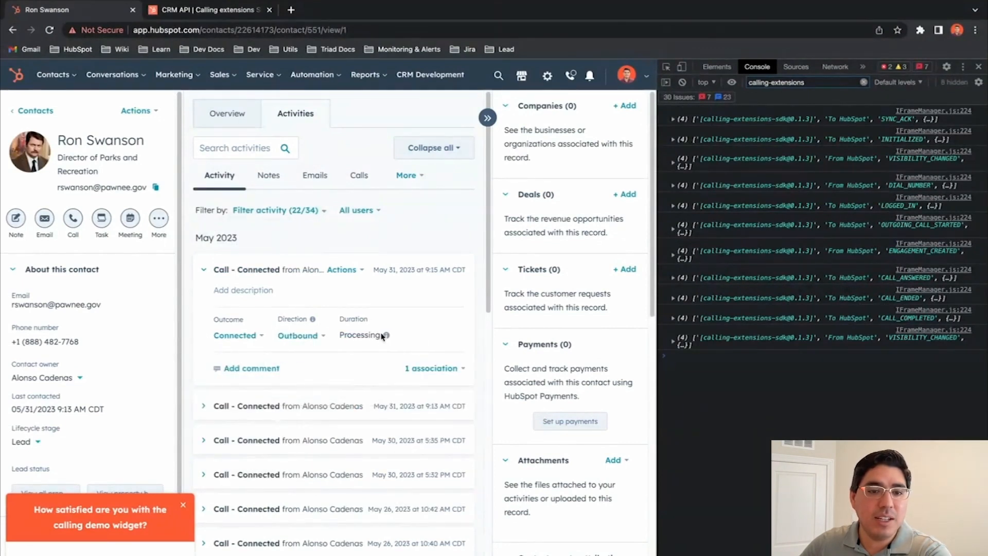